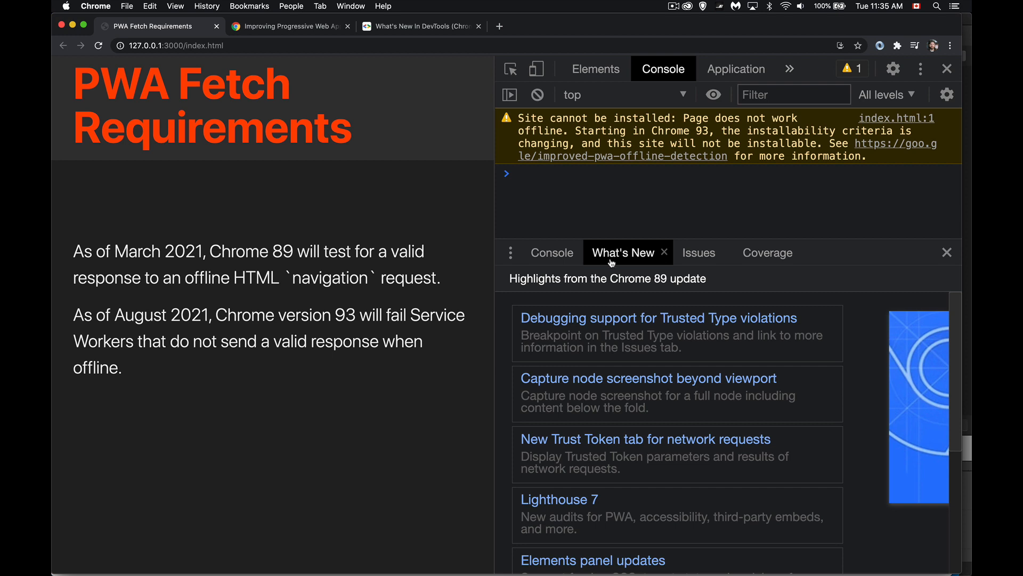
mouse_move(558, 498)
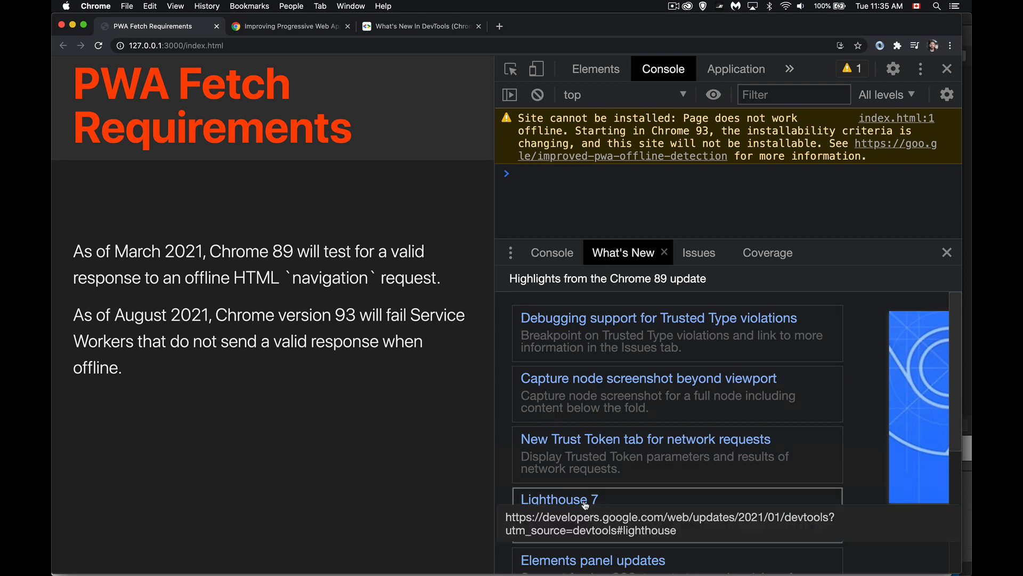
mouse_move(867, 505)
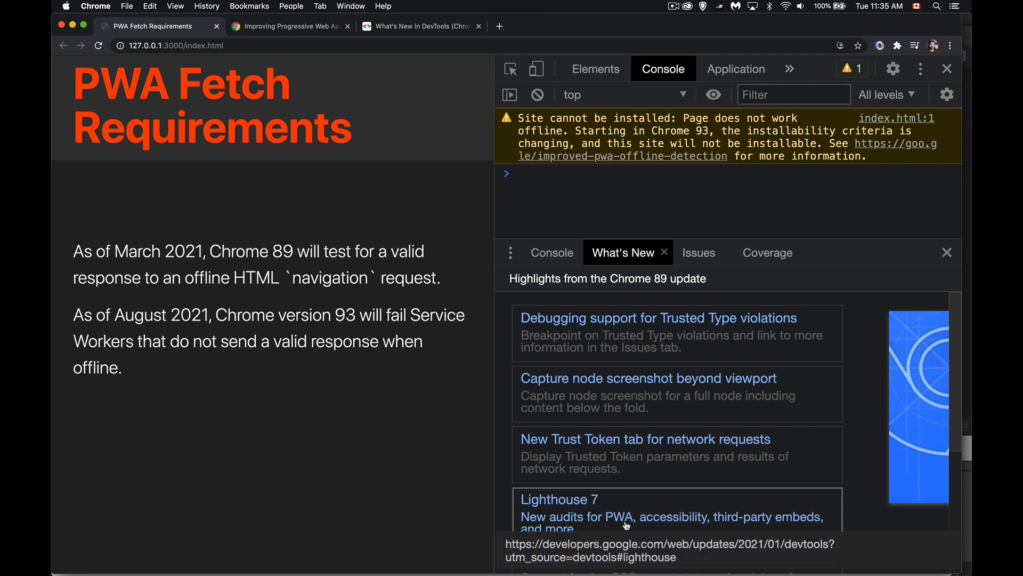
Follow Learn more to the full What's New In DevTools (Chrome 89) article
scroll(down, 3)
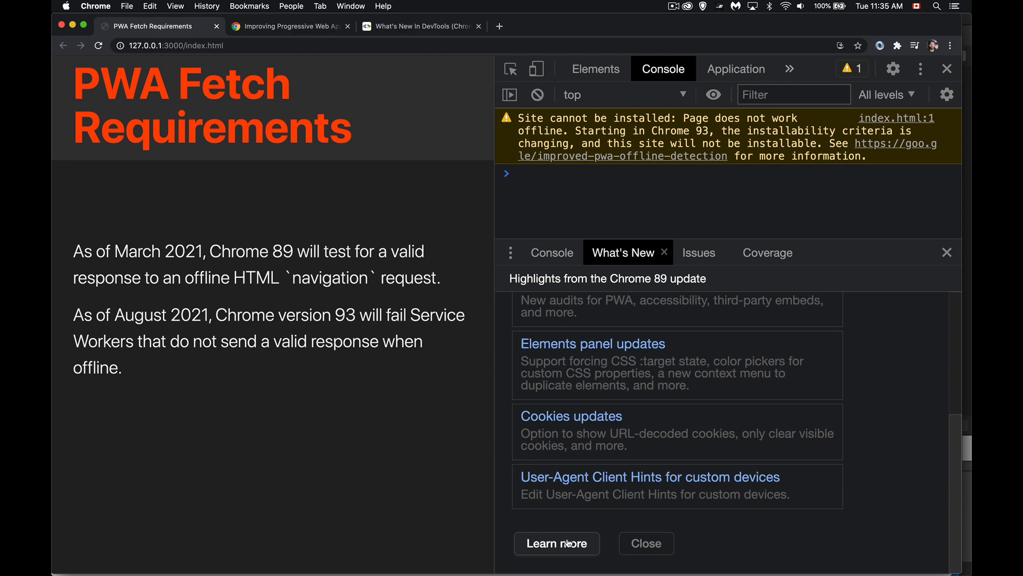
click(420, 25)
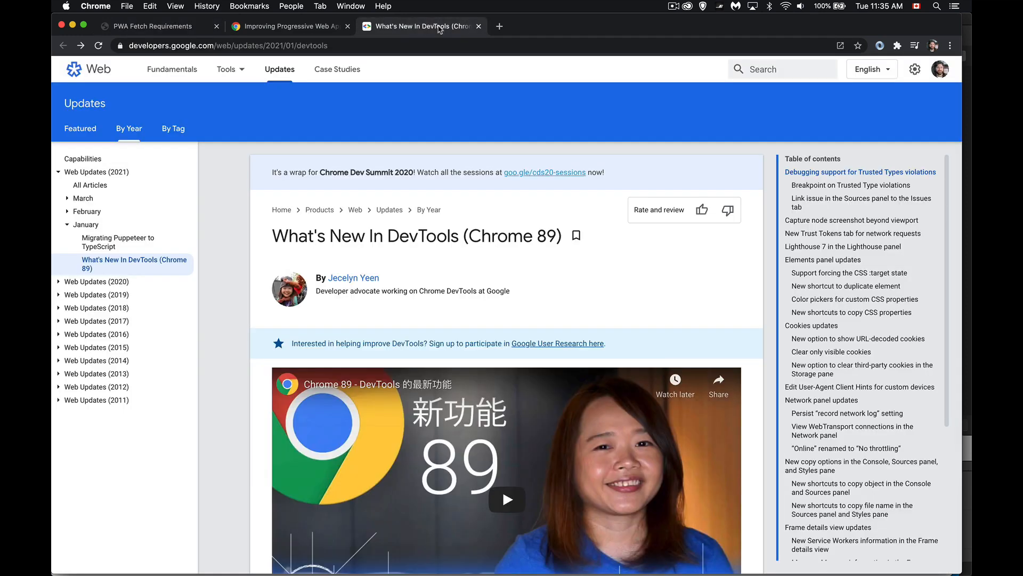
mouse_move(508, 146)
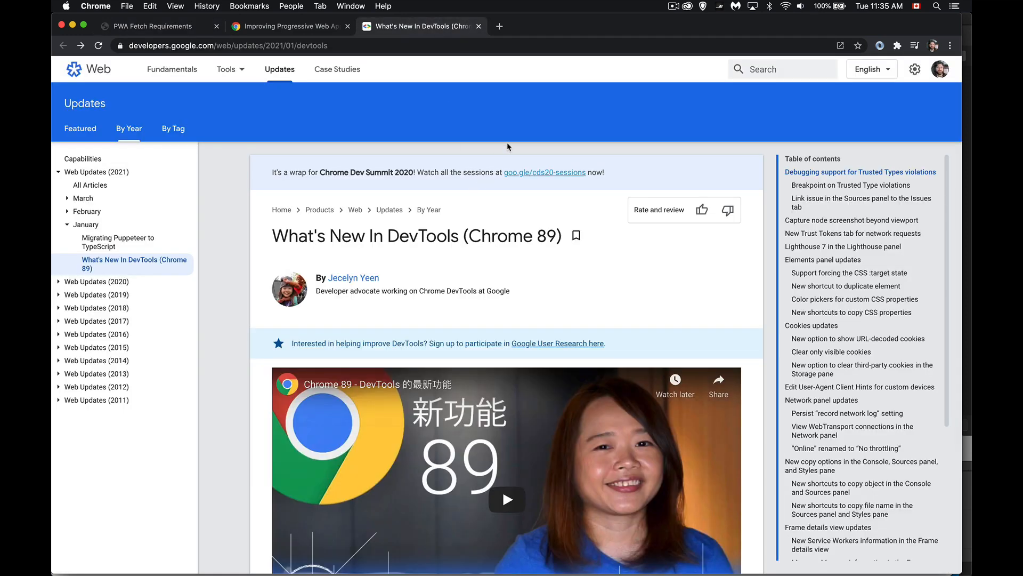
mouse_move(148, 399)
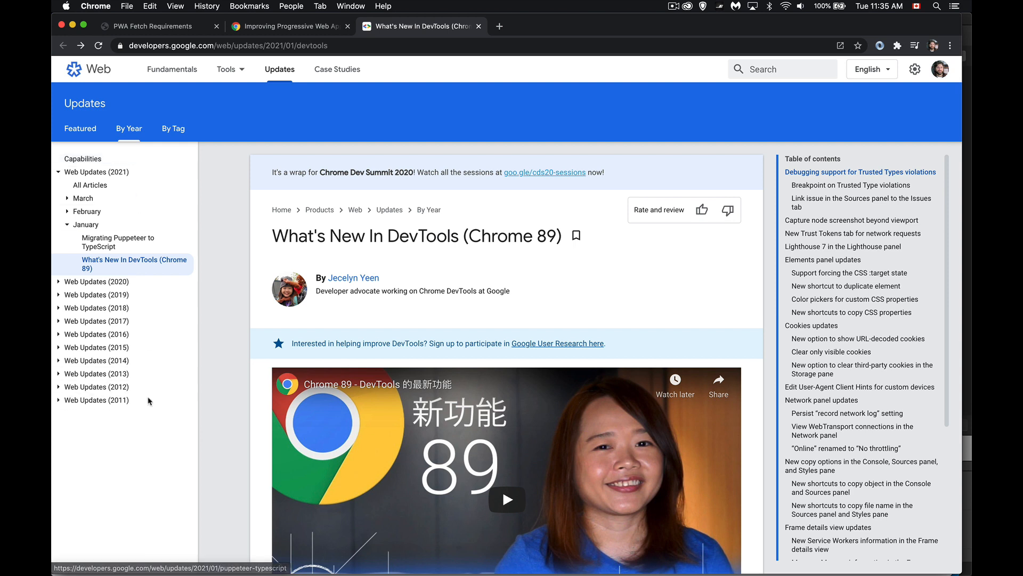
mouse_move(142, 405)
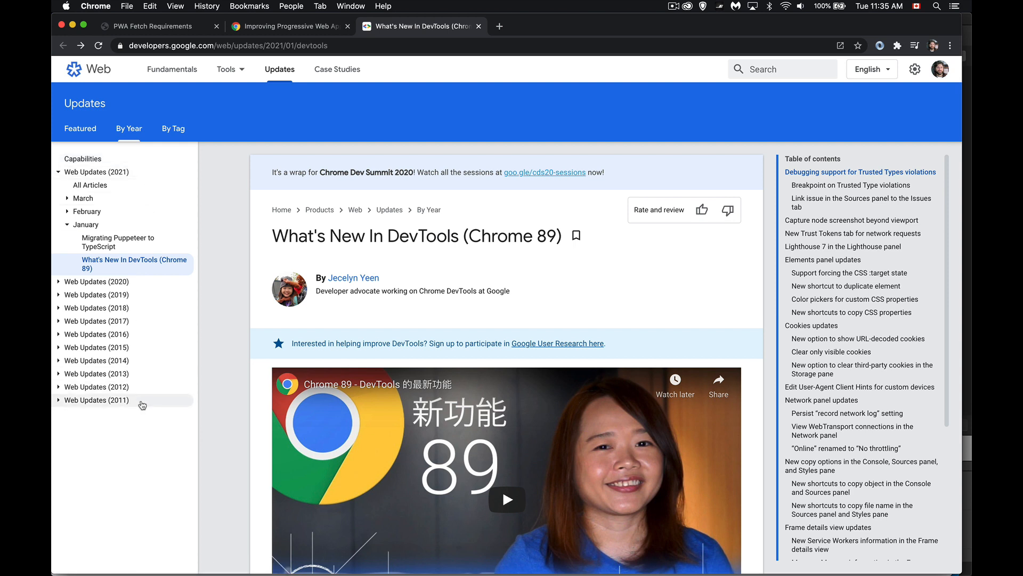
mouse_move(135, 447)
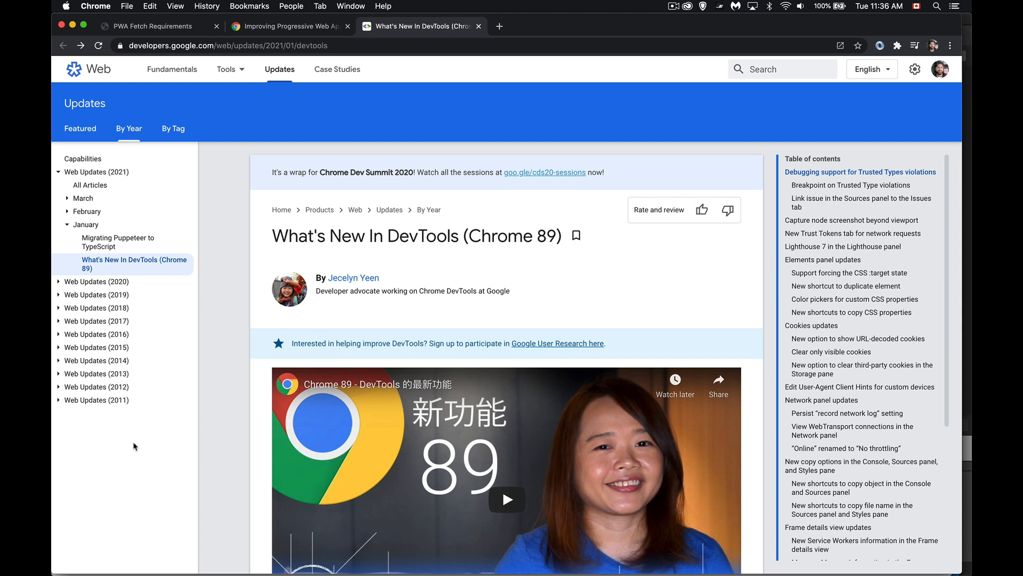
mouse_move(148, 437)
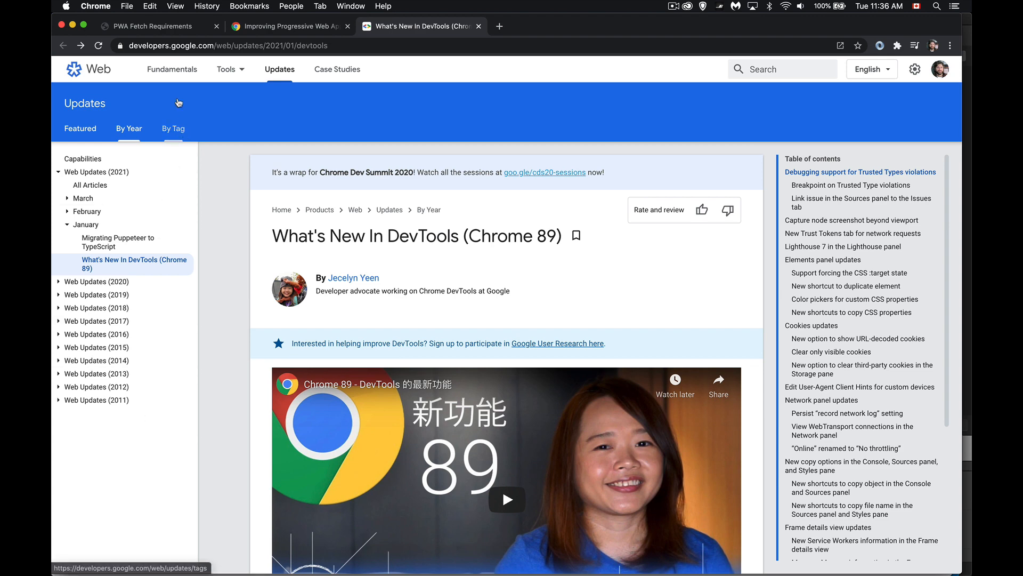
Visit the Improving PWA offline detection post, then return to the PWA Fetch Requirements tab
click(151, 25)
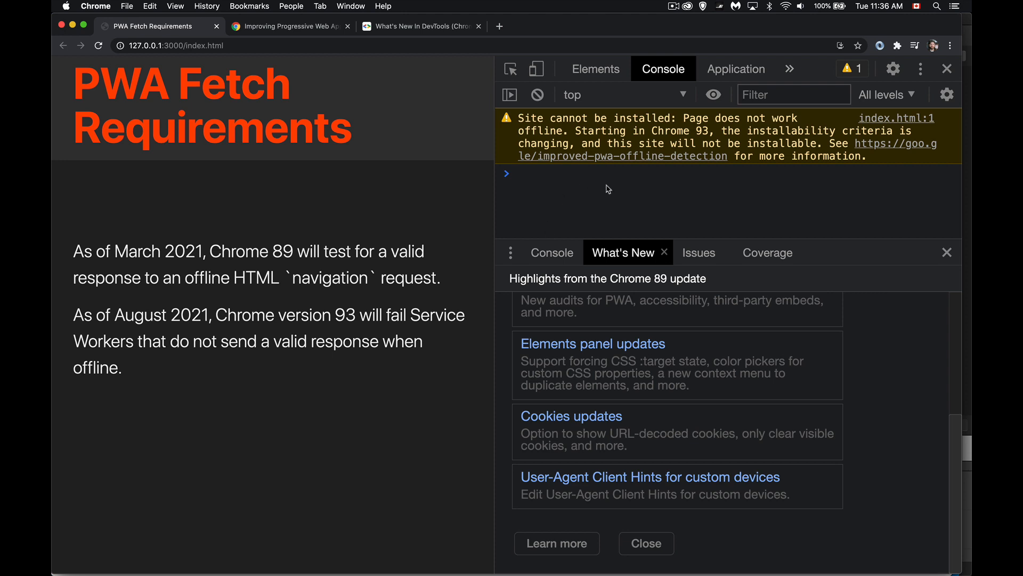
mouse_move(629, 162)
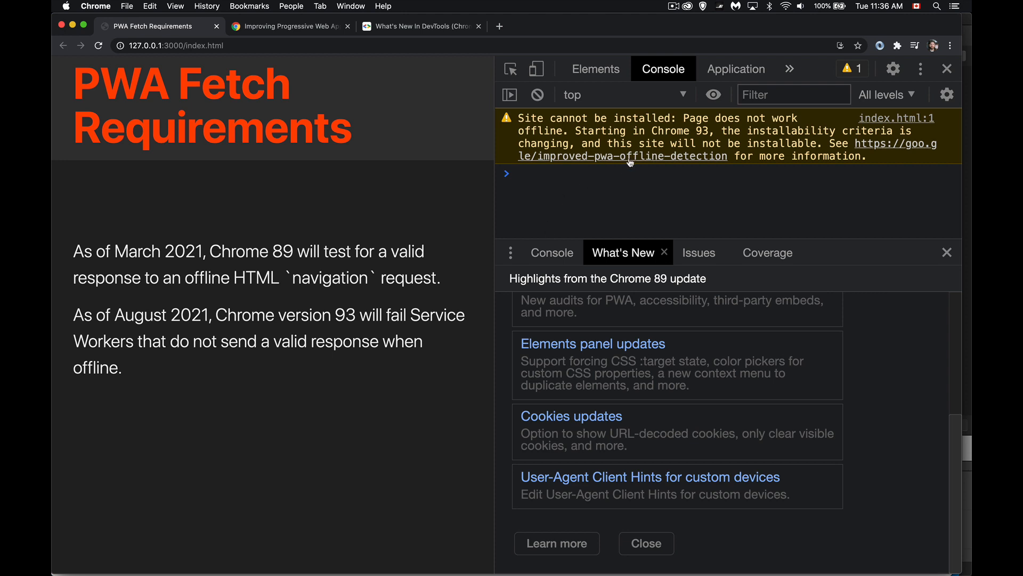
mouse_move(484, 105)
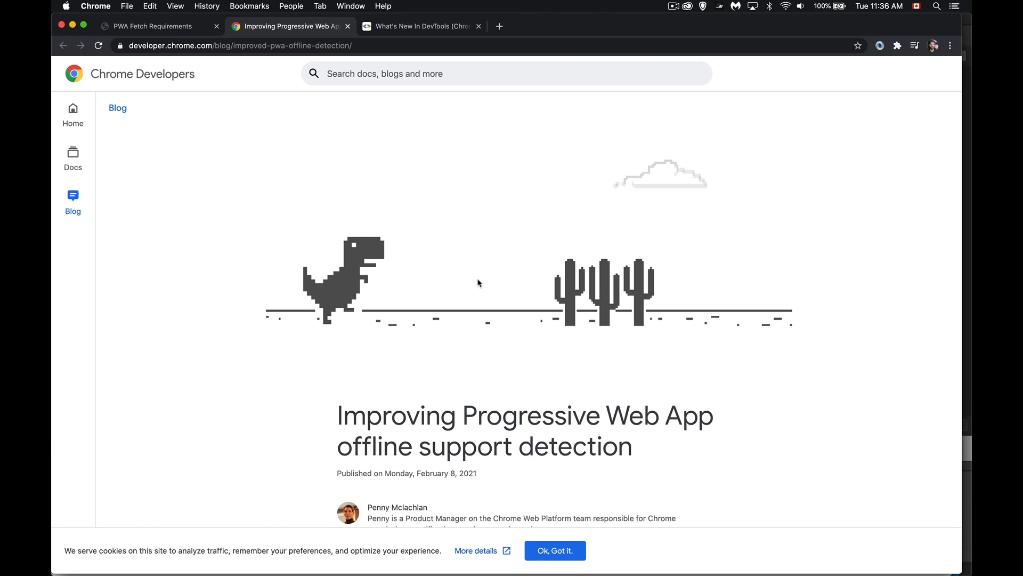
mouse_move(219, 54)
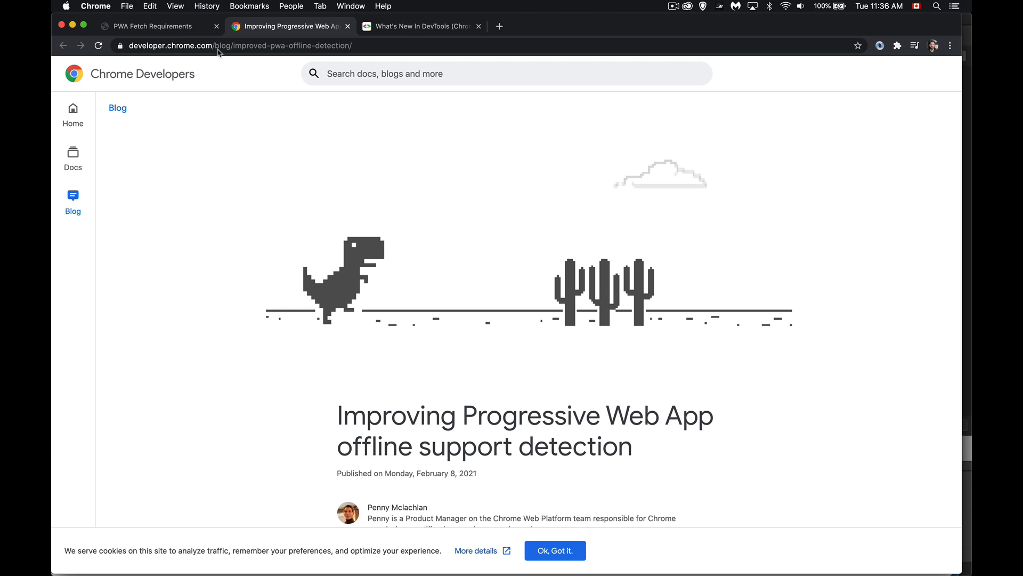
click(154, 25)
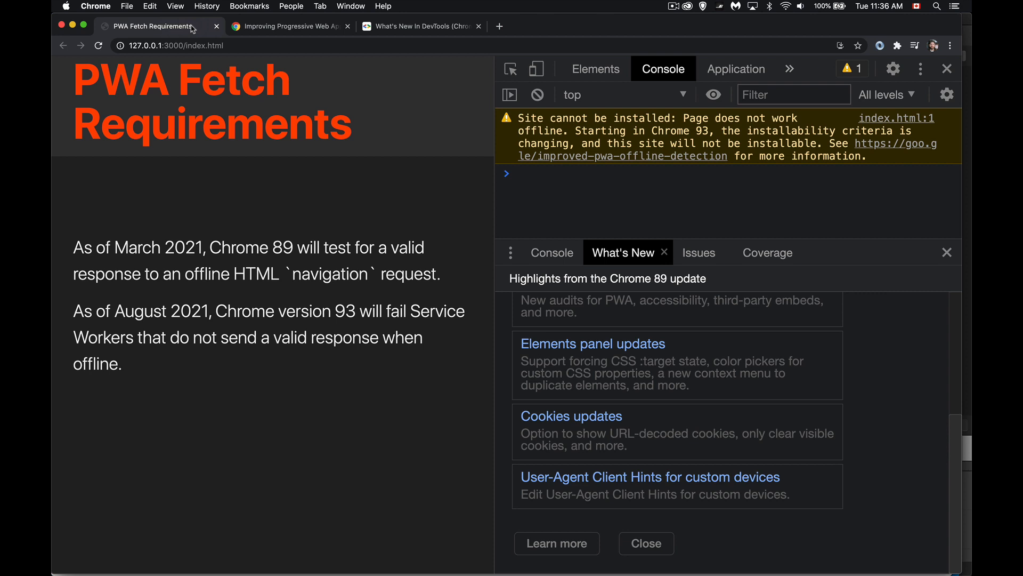
mouse_move(217, 68)
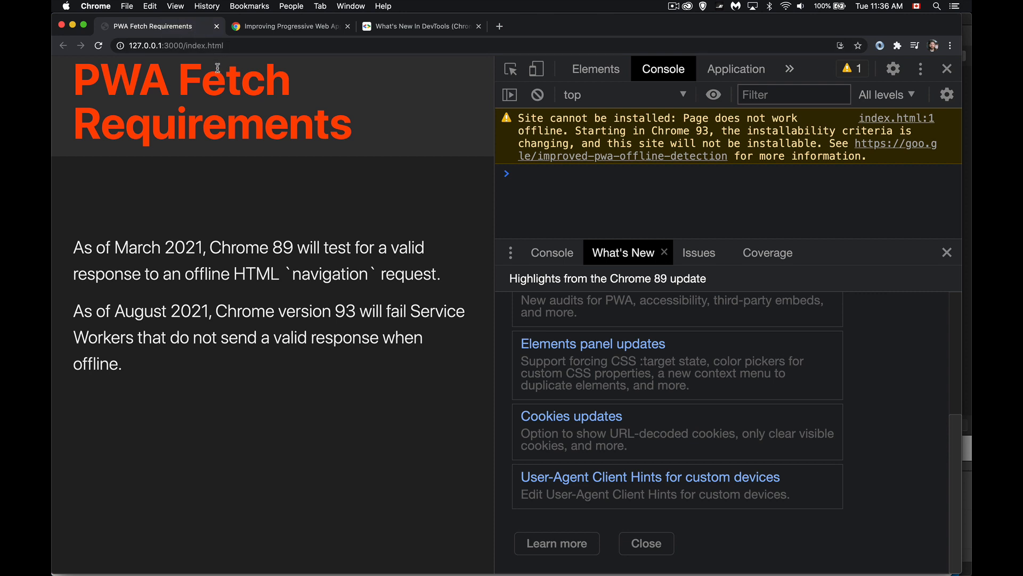
mouse_move(236, 78)
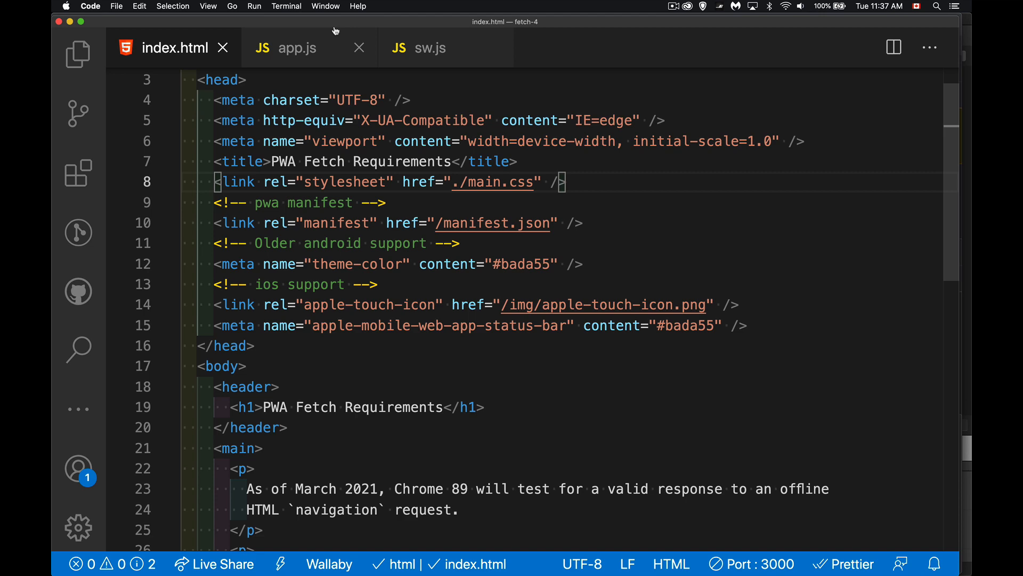
Bring up app.js, then sw.js with its install, activate, fetch and message listeners
click(296, 48)
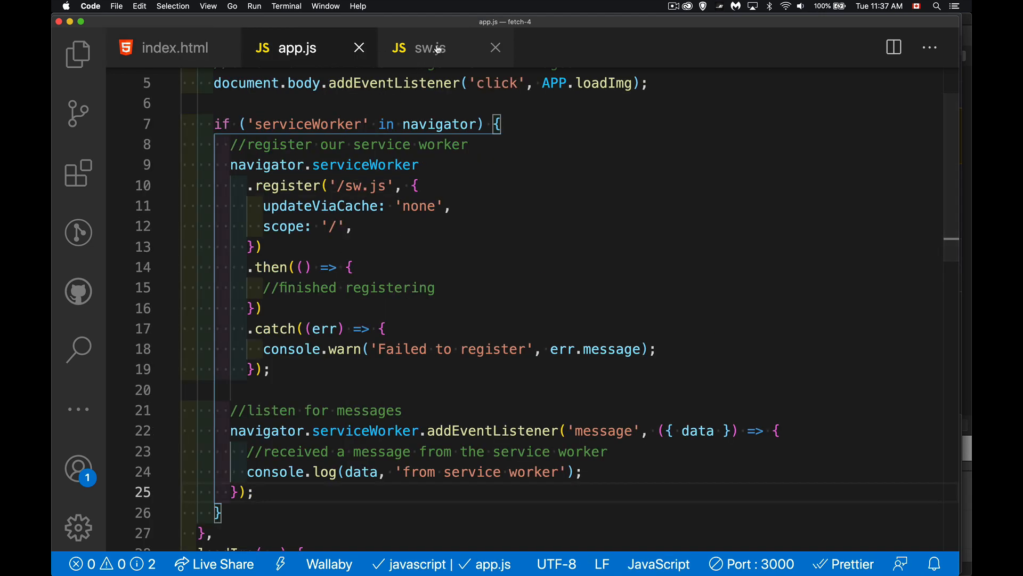
click(430, 48)
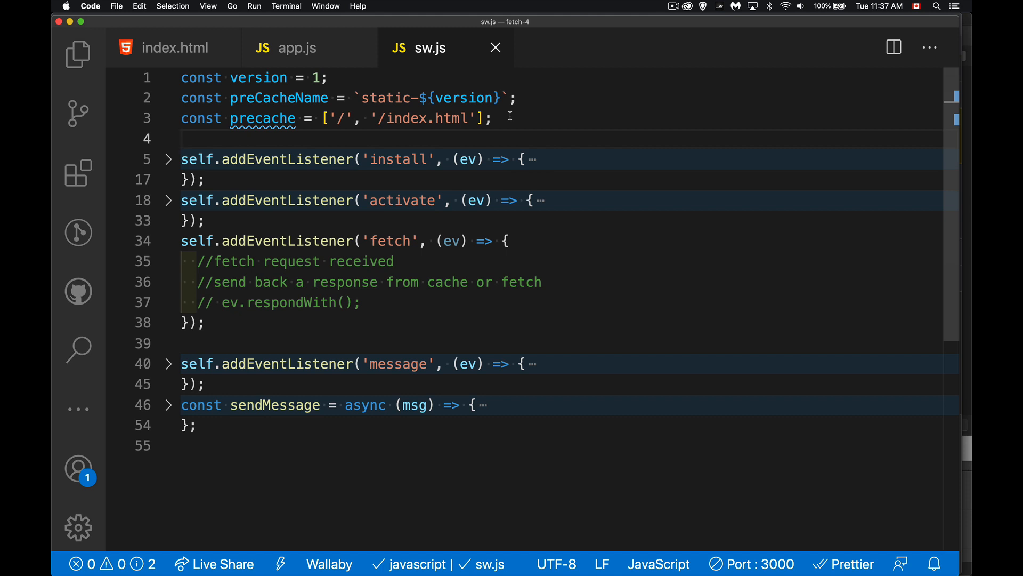
mouse_move(401, 196)
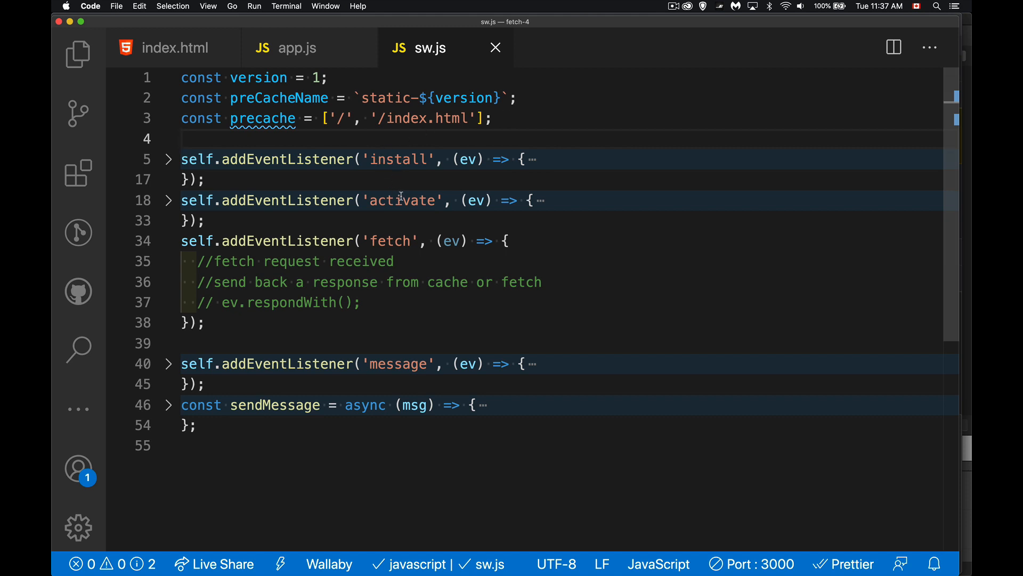
mouse_move(392, 370)
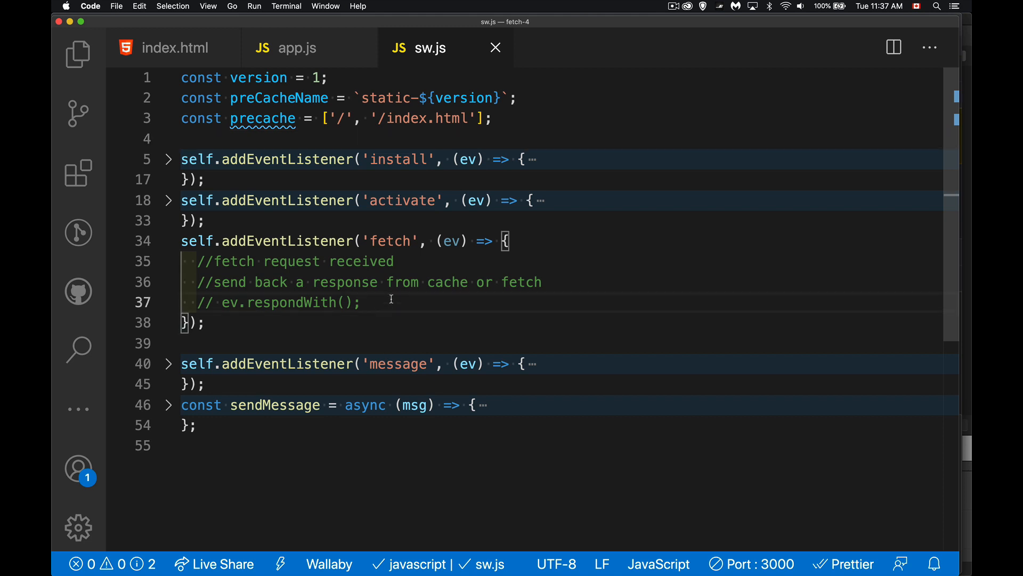
mouse_move(412, 286)
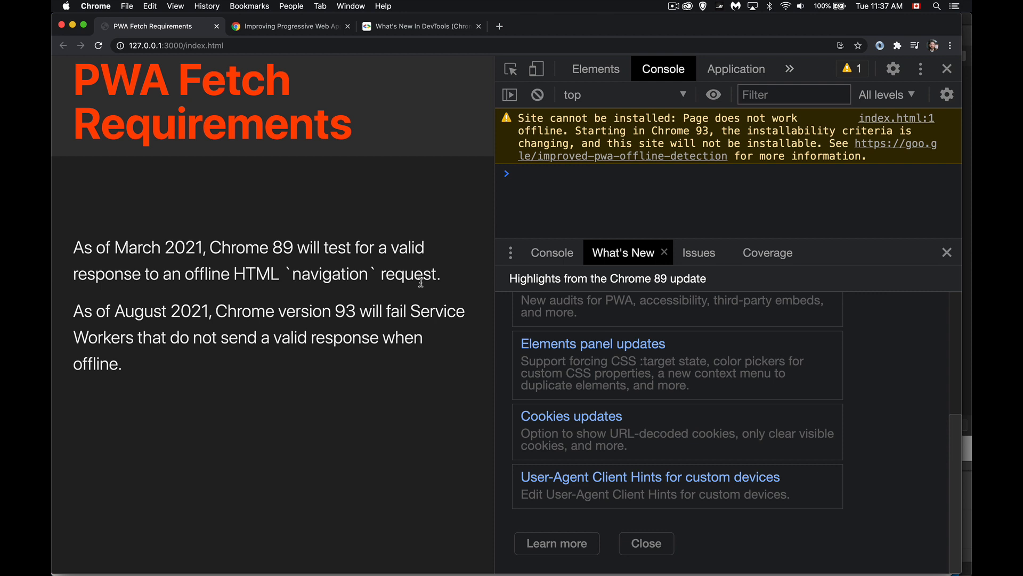
mouse_move(788, 68)
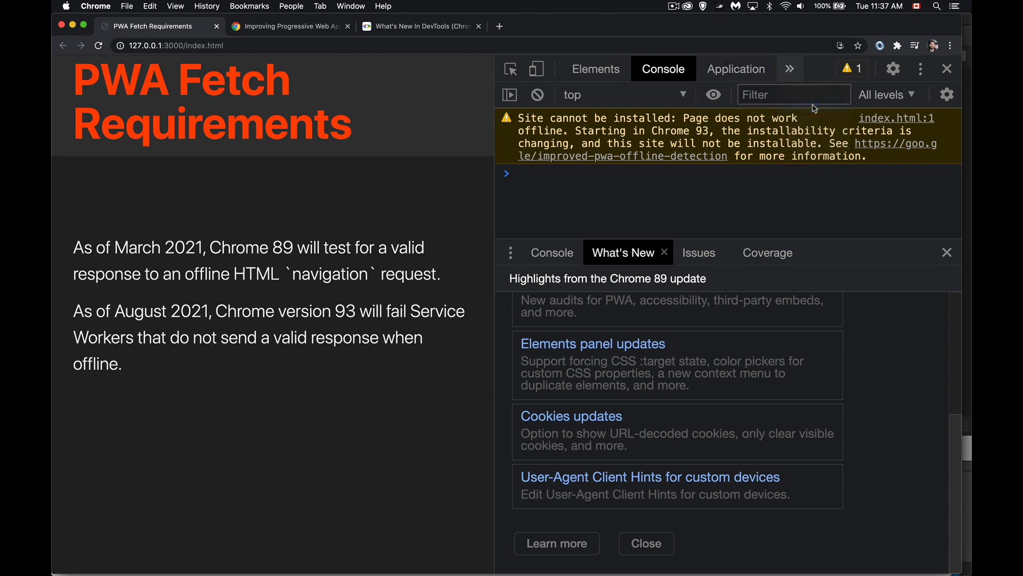
In Lighthouse, dismiss What's New and drop the SEO category, then go back to the Console
click(737, 68)
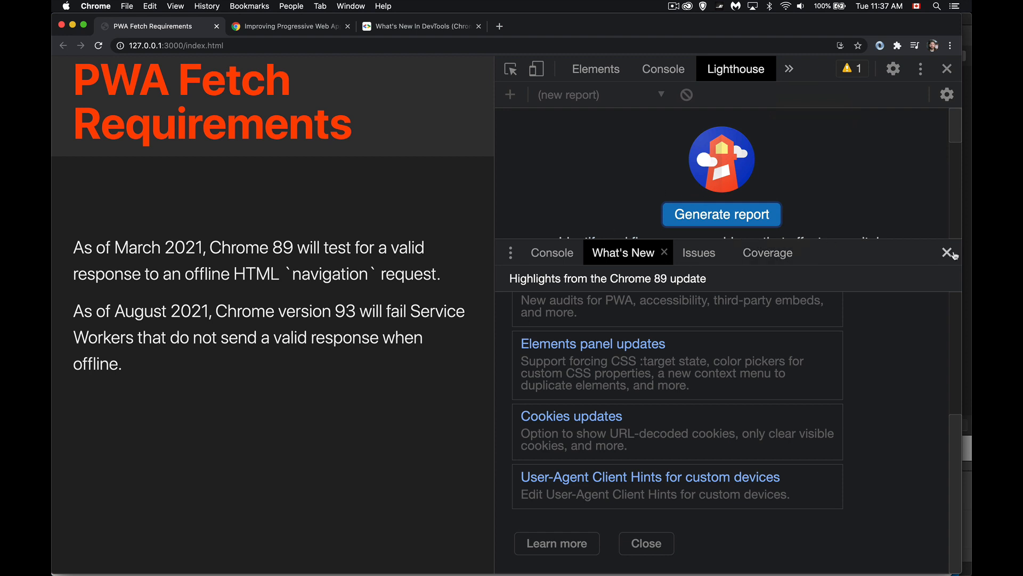
click(948, 252)
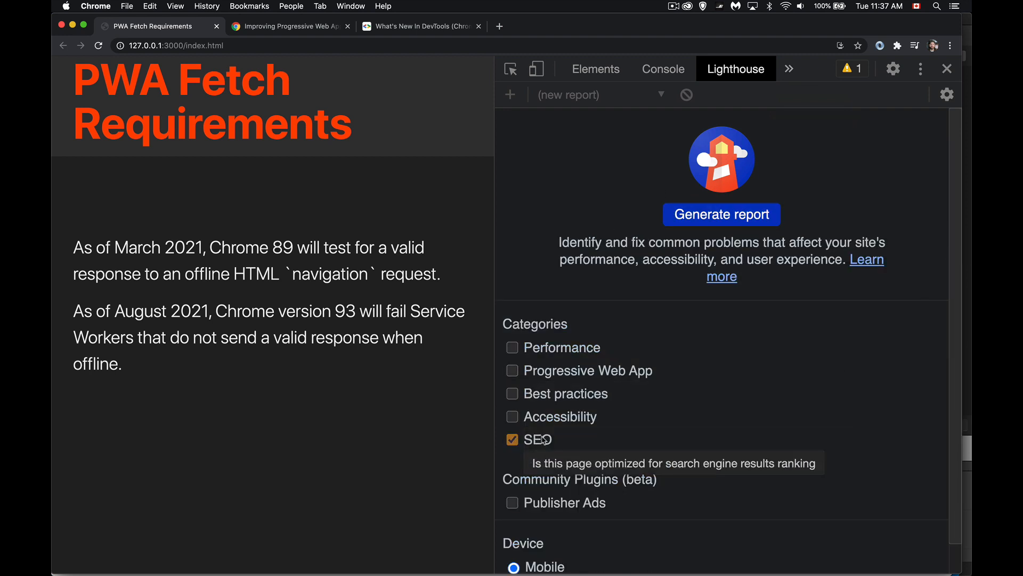
click(511, 370)
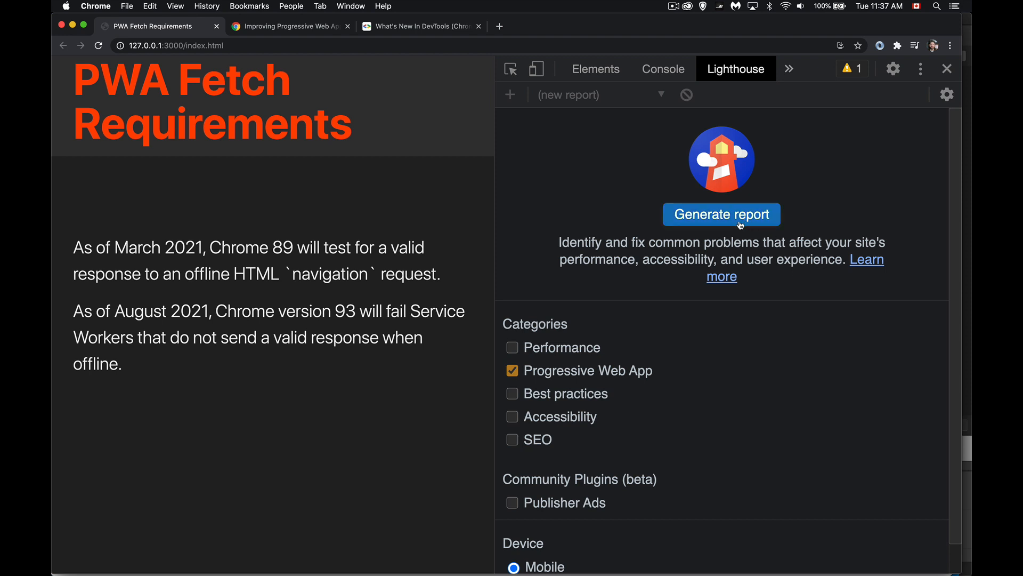
mouse_move(614, 208)
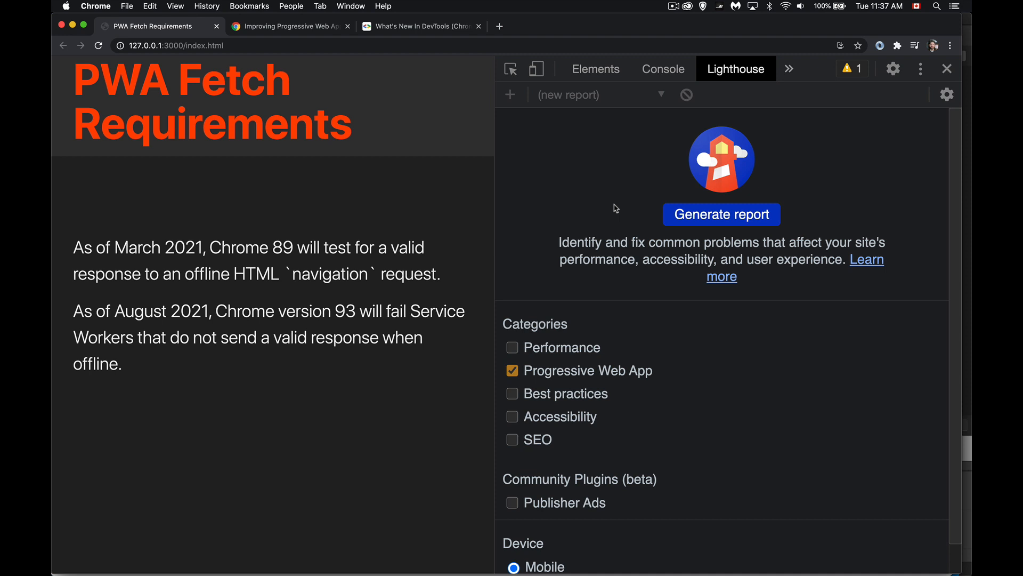
click(663, 69)
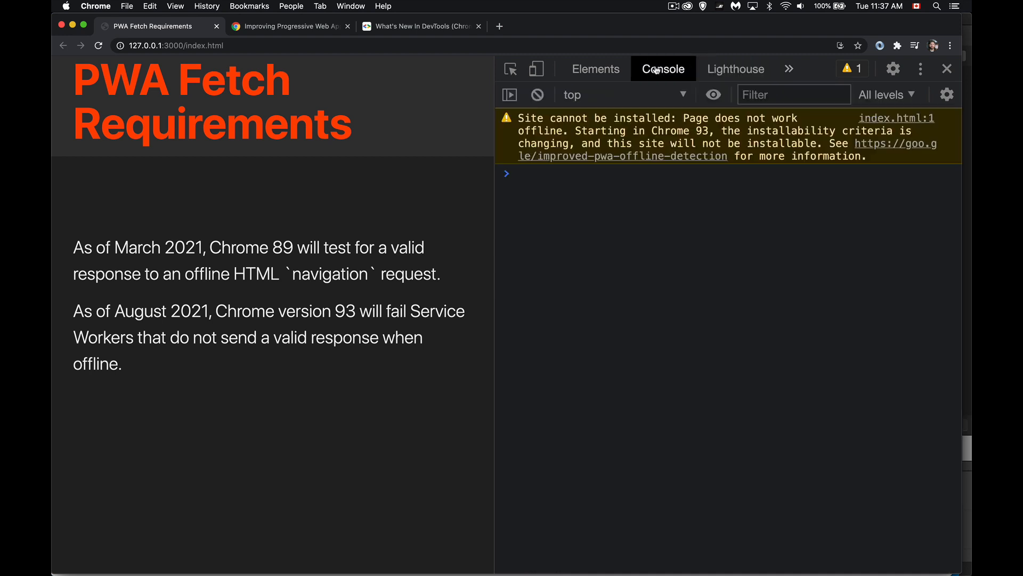
mouse_move(646, 221)
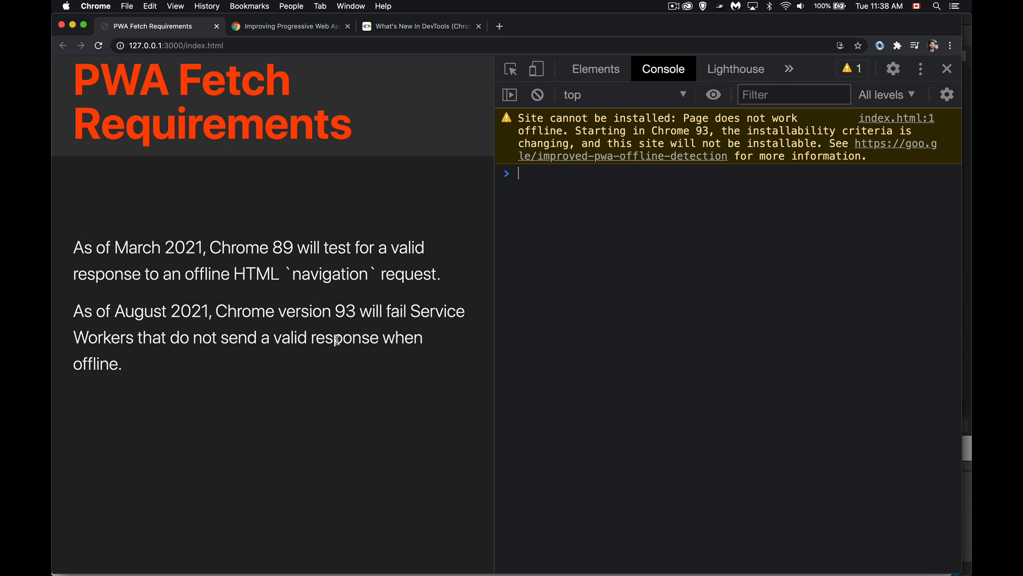
mouse_move(606, 324)
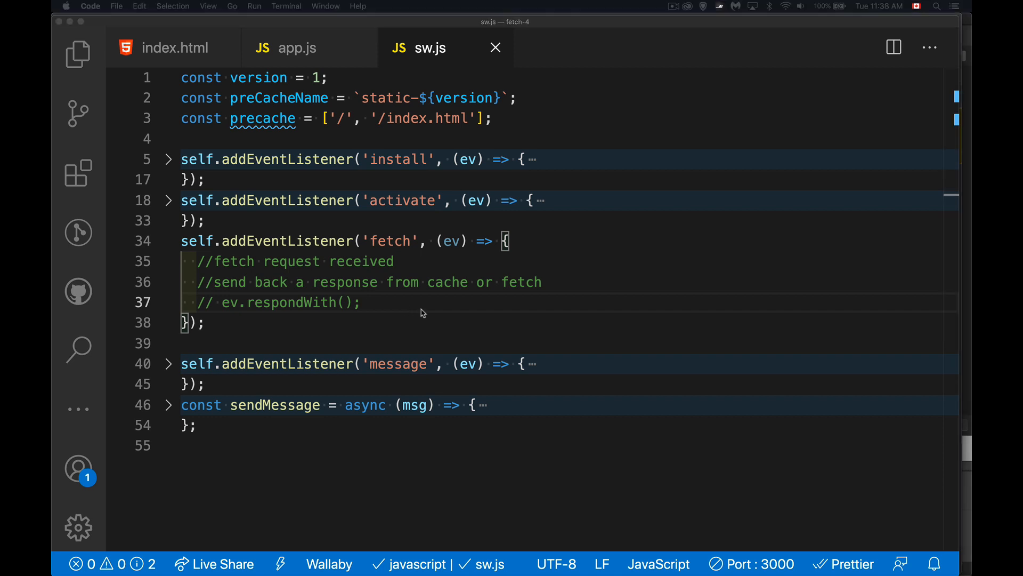
Inside ev.respondWith( ), write caches.match(ev.request) in the fetch listener
click(226, 301)
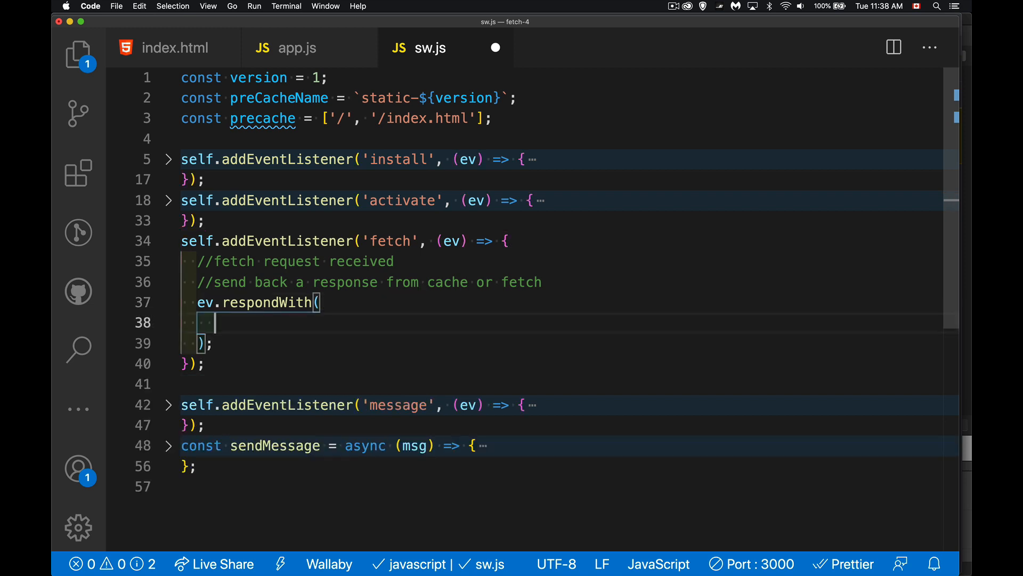
text(caches.mat)
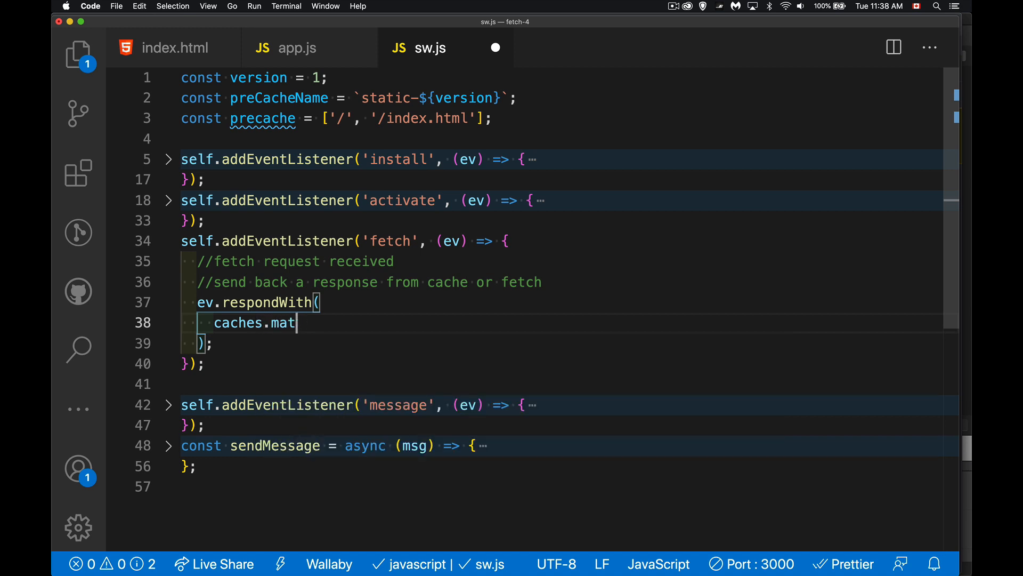
text(ch())
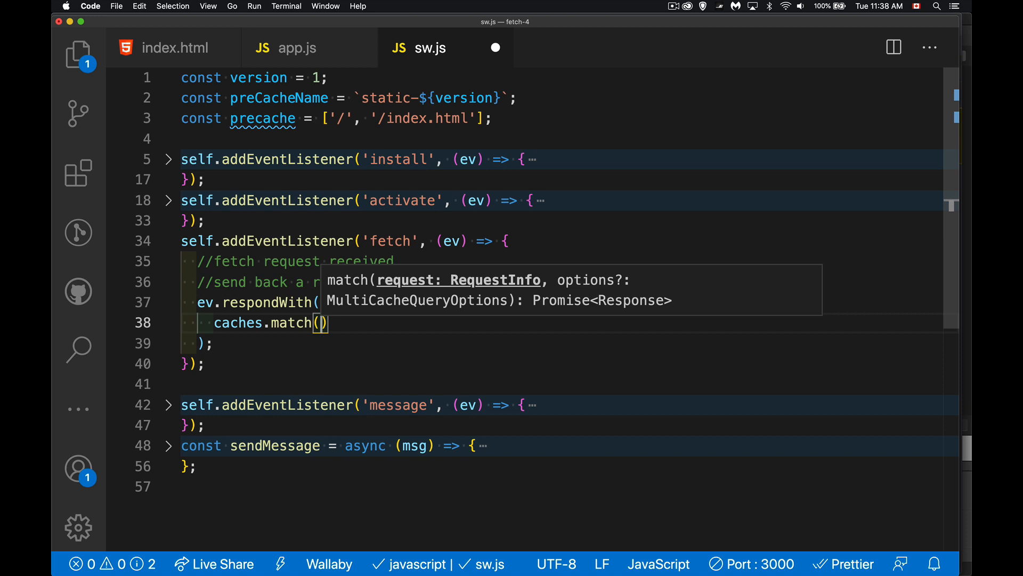
text(ev.request)
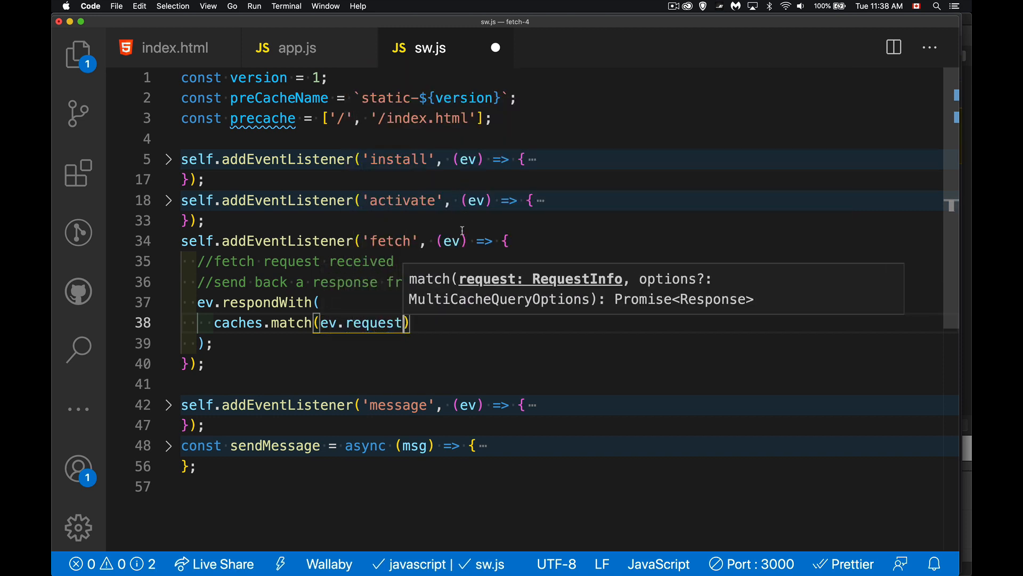
mouse_move(450, 241)
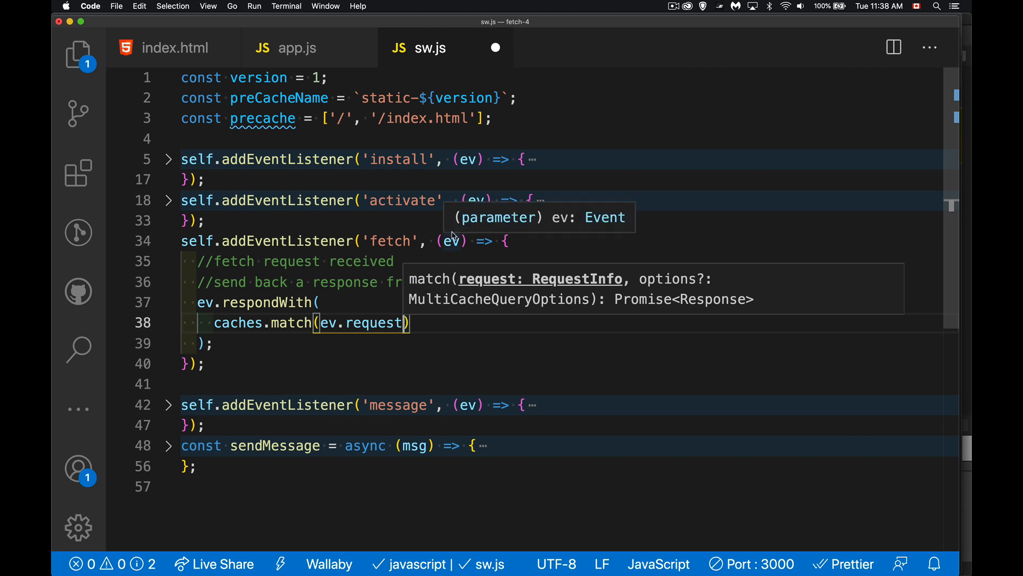
mouse_move(349, 343)
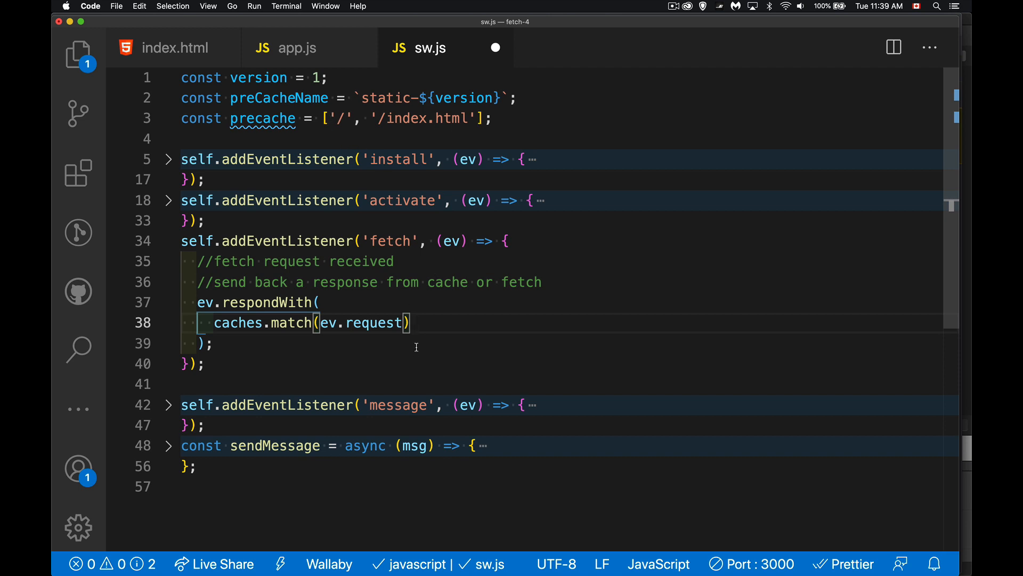
mouse_move(527, 133)
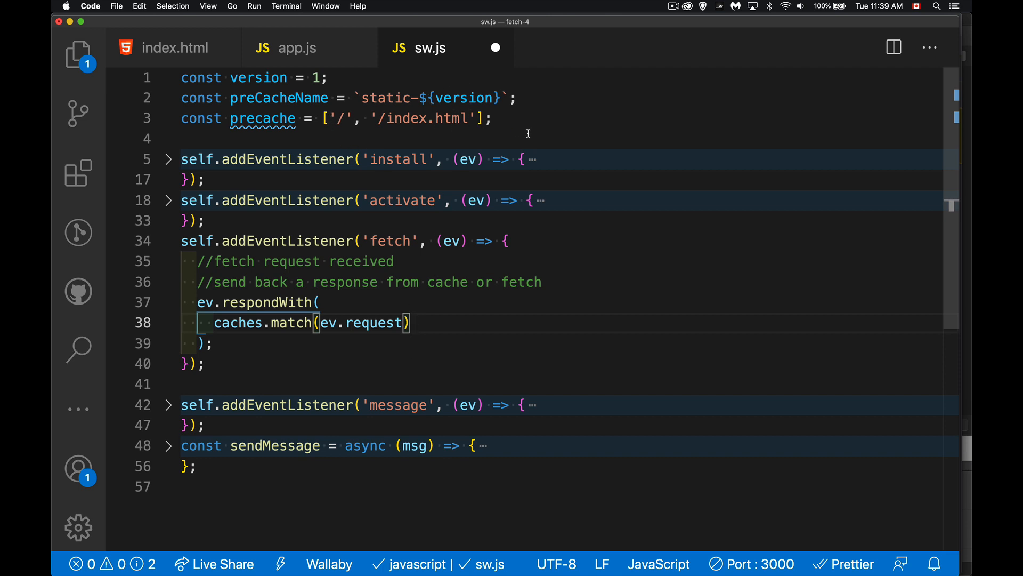
mouse_move(506, 183)
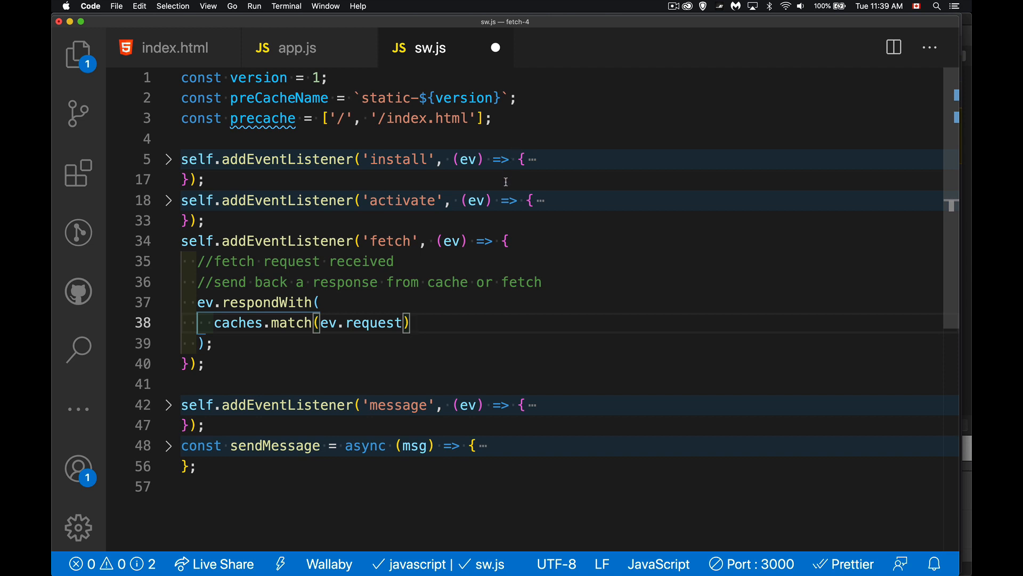
Chain .then(cacheRes => { return ( cacheRes || ... ) }) onto the cache match
text(.then()
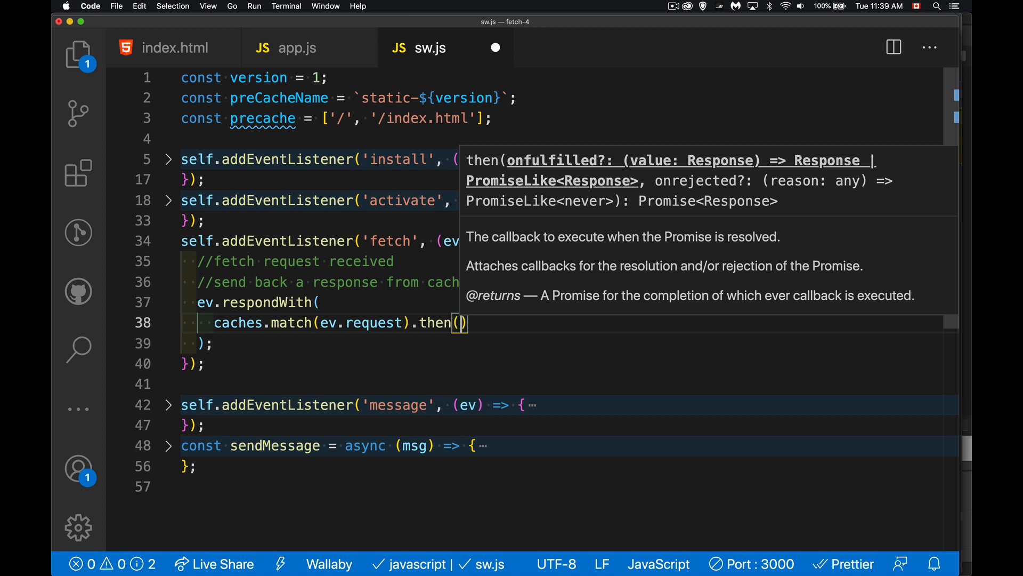
text(cacheRes)
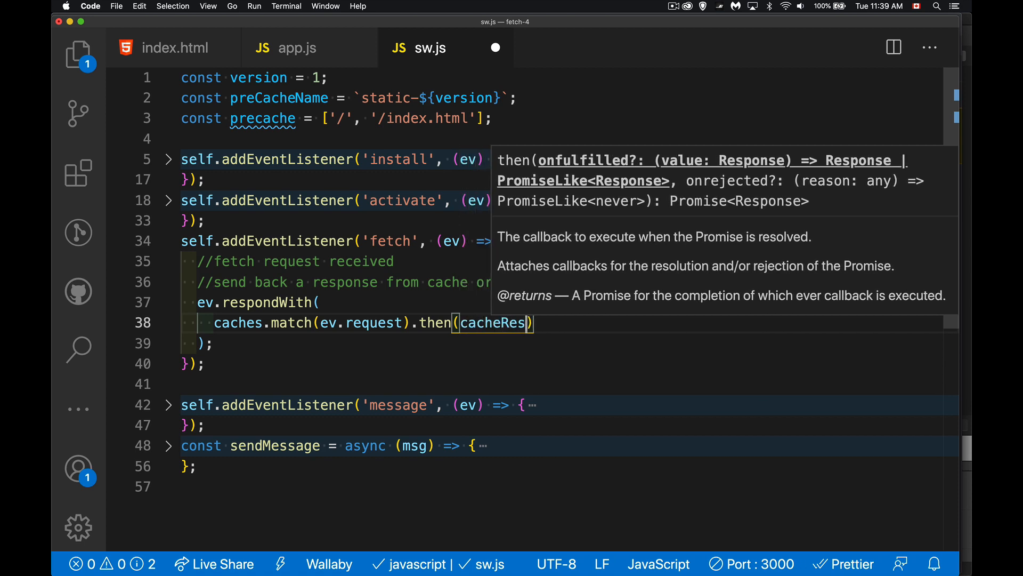
text(=>)
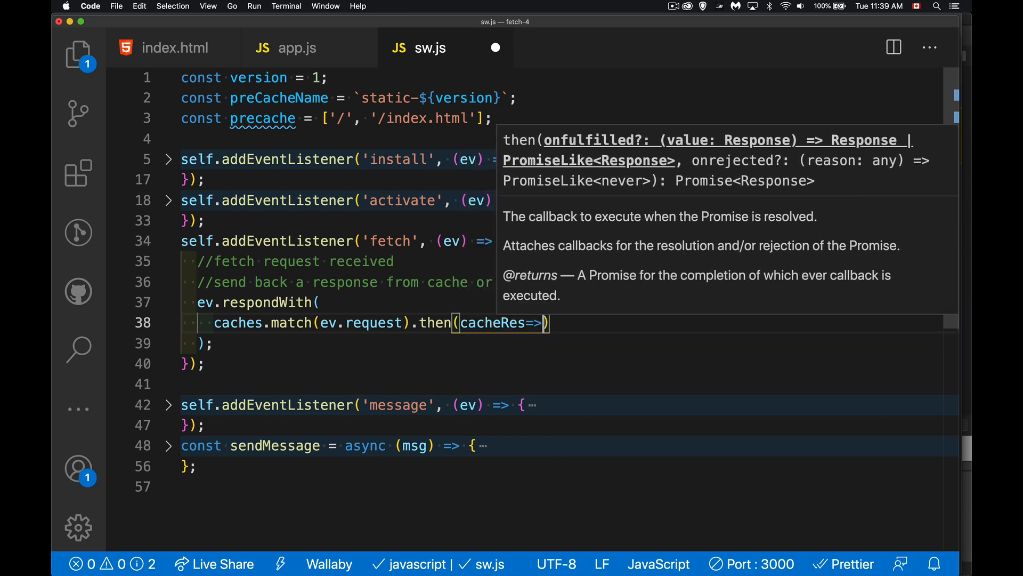
text({)
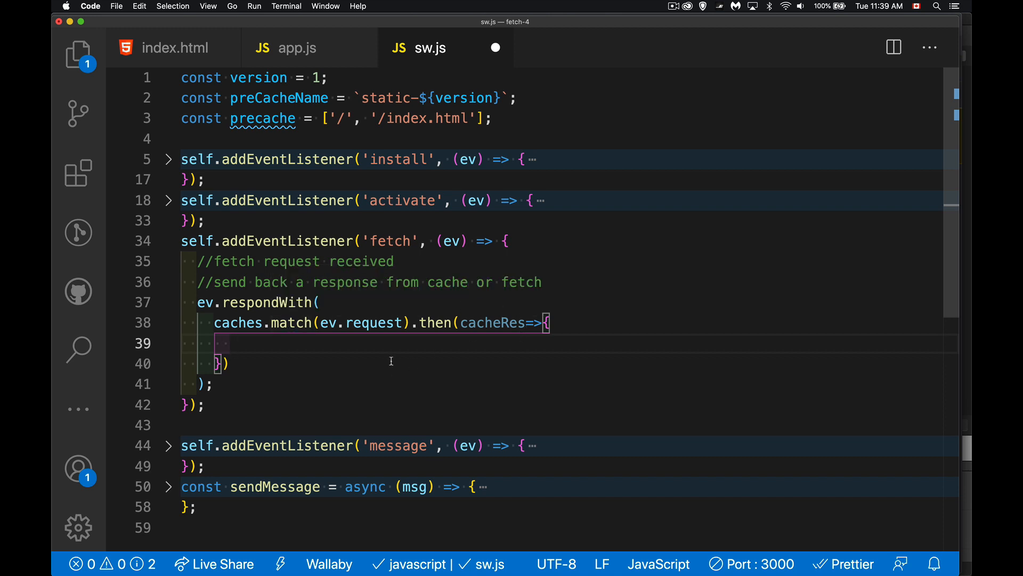
text(return ()
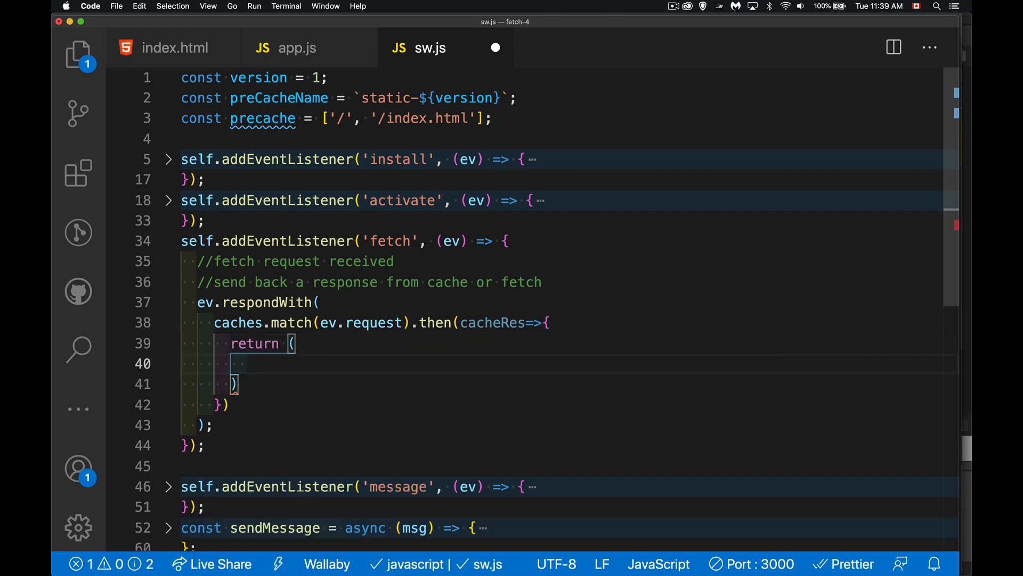
text(cacheRe)
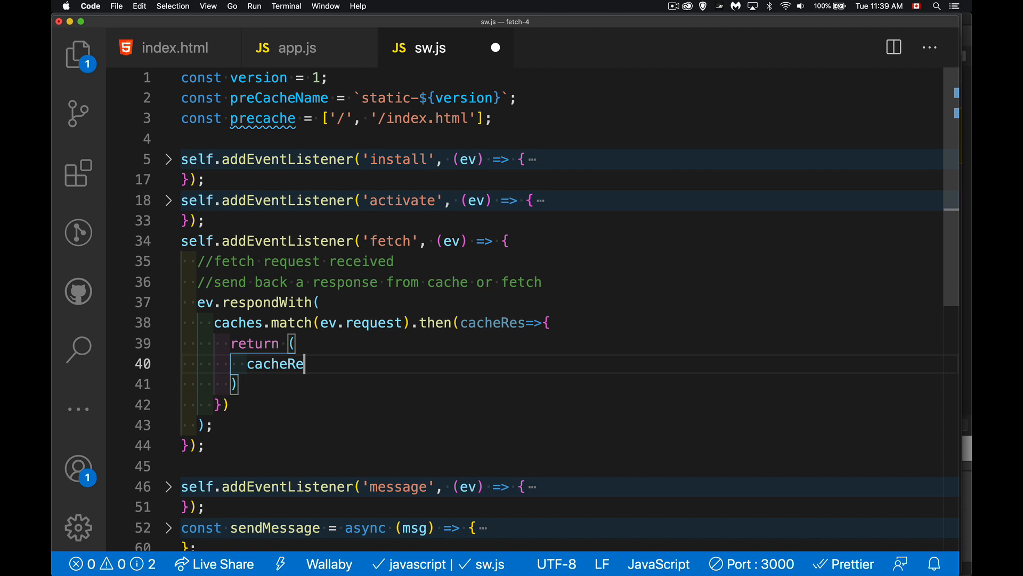
text(s)
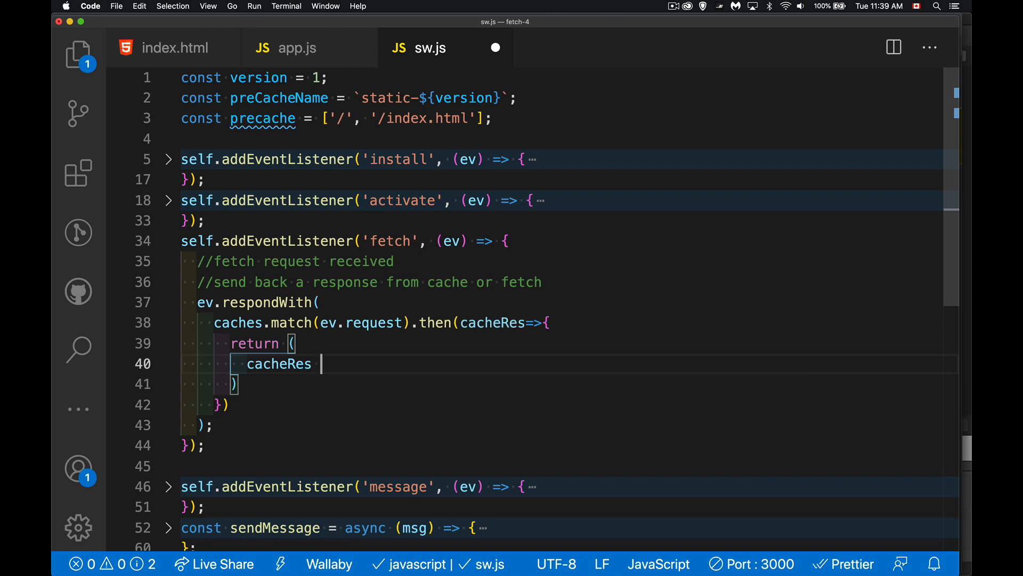
text(||)
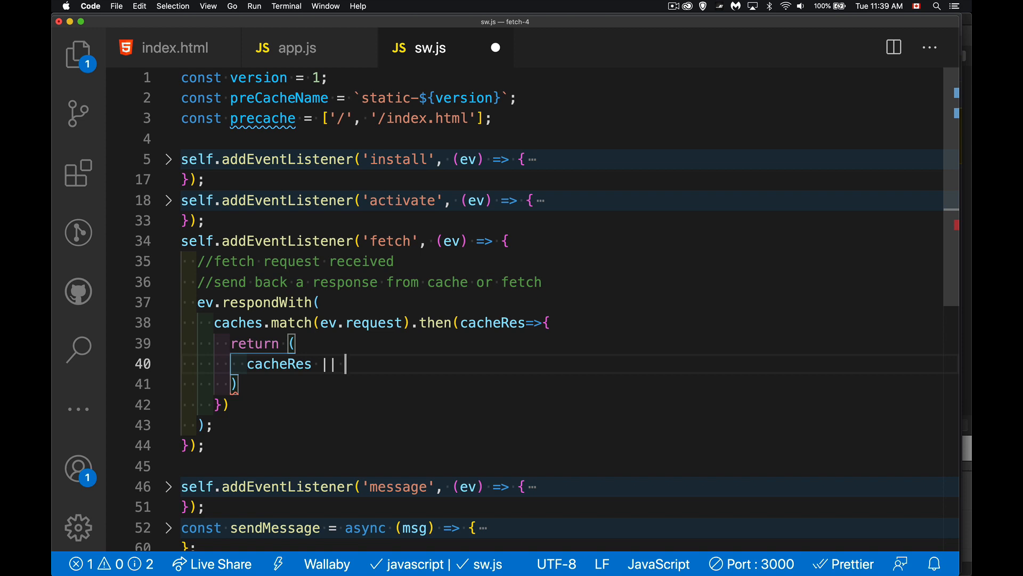
Make the fallback fetch(ev.request).then((response) => { return response; })
text(fetch())
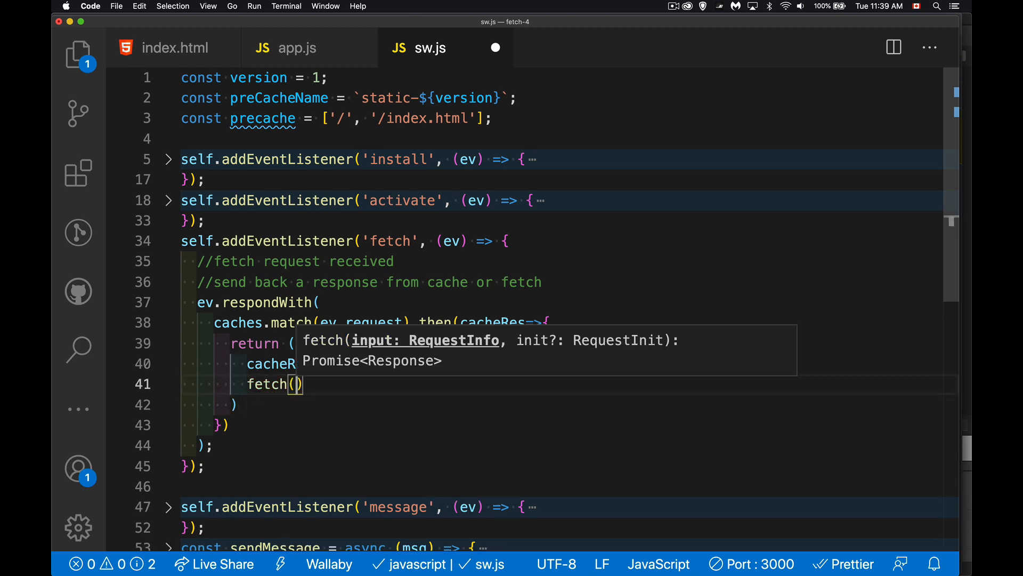
text(ev.request)
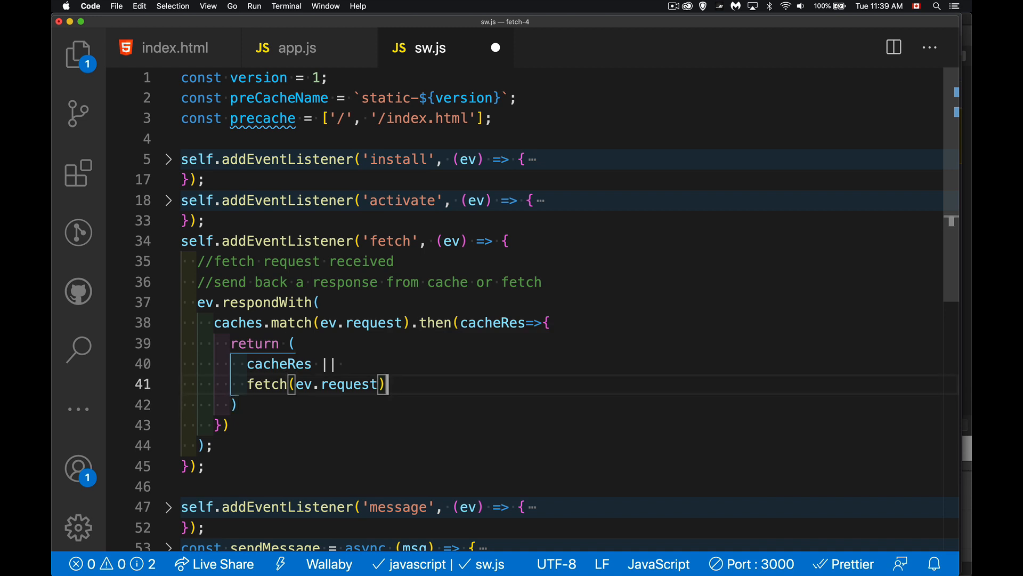
text(.tt)
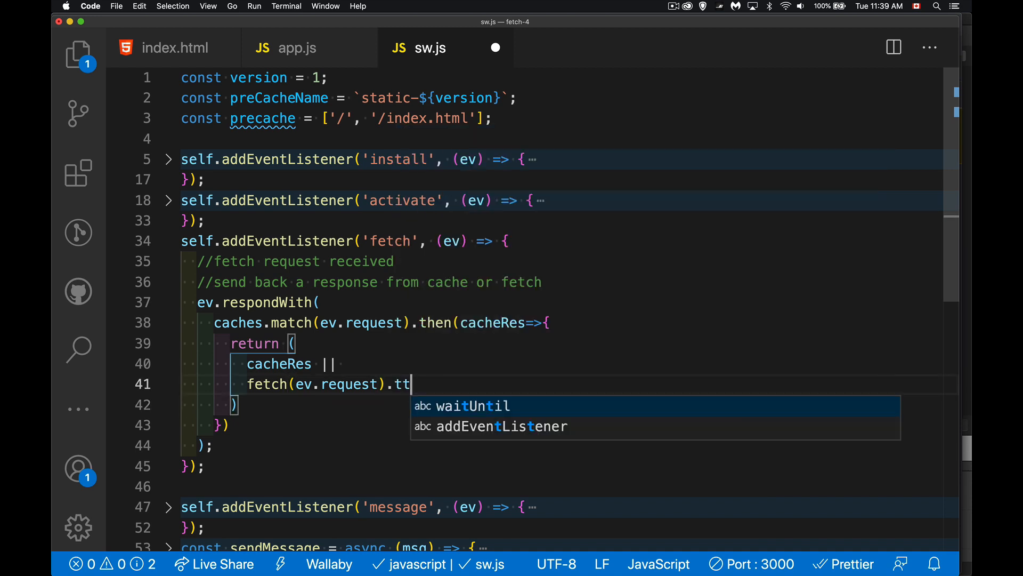
text(hen)
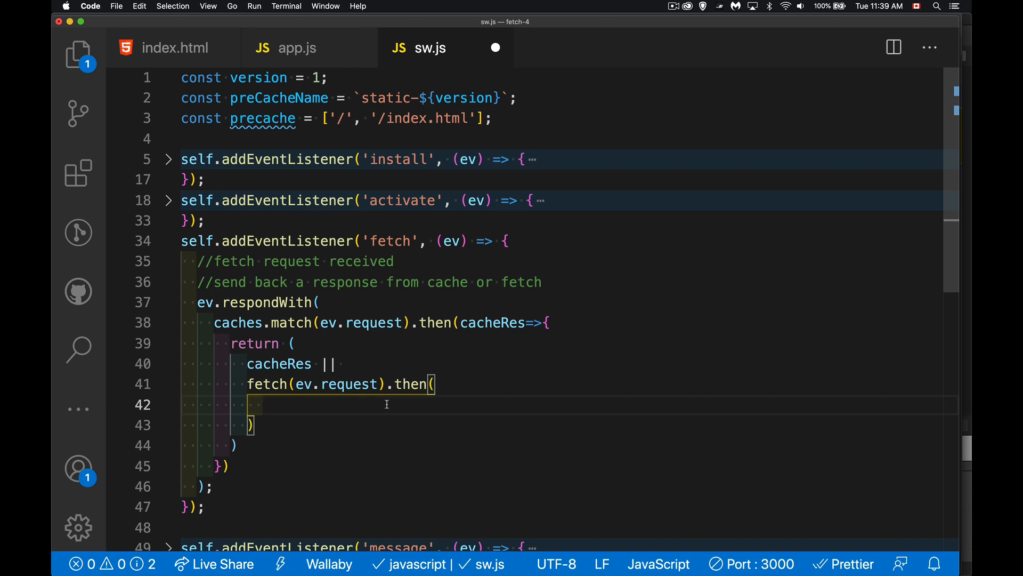
text((response) =>{)
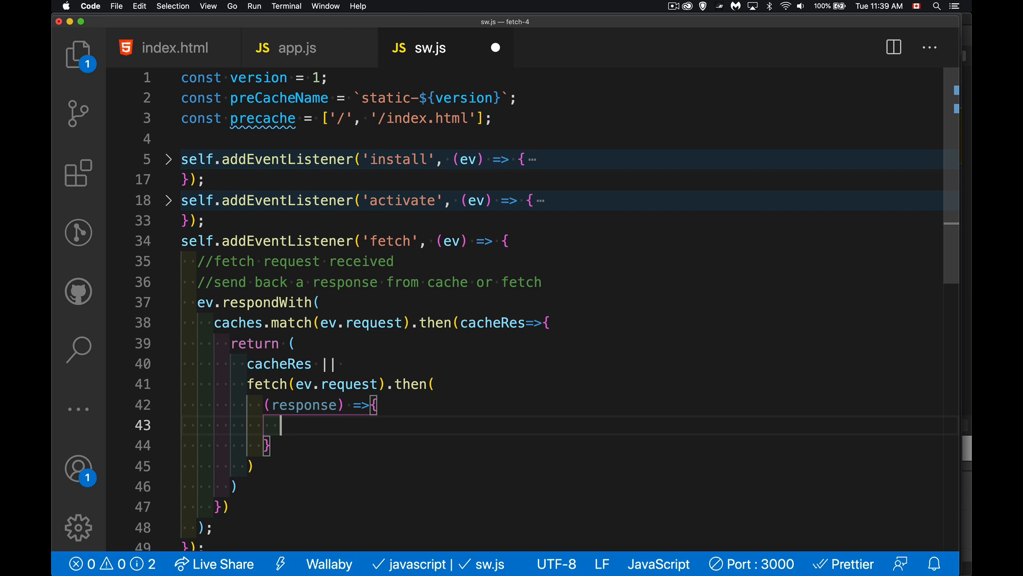
text(return repos)
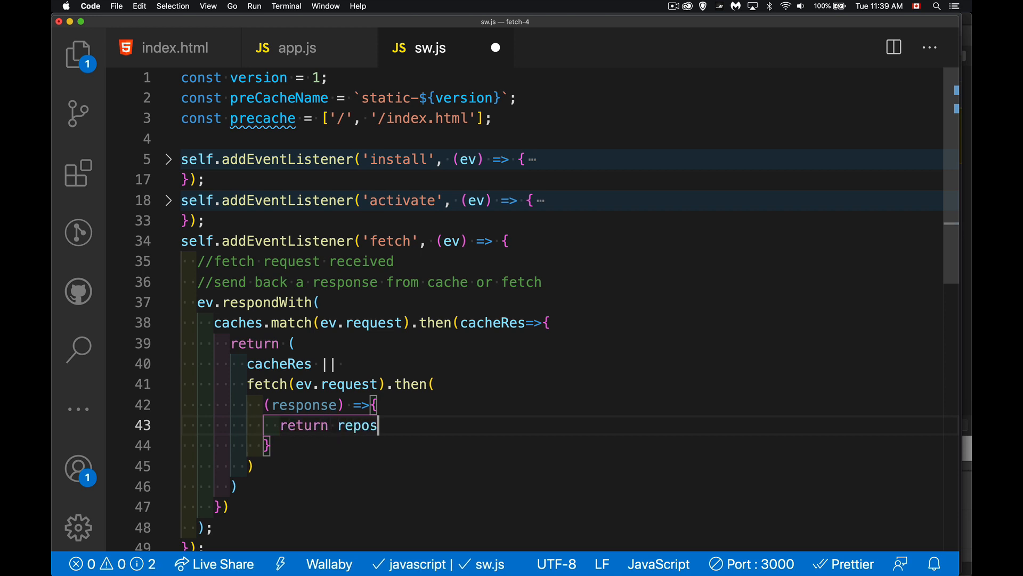
text(nse;)
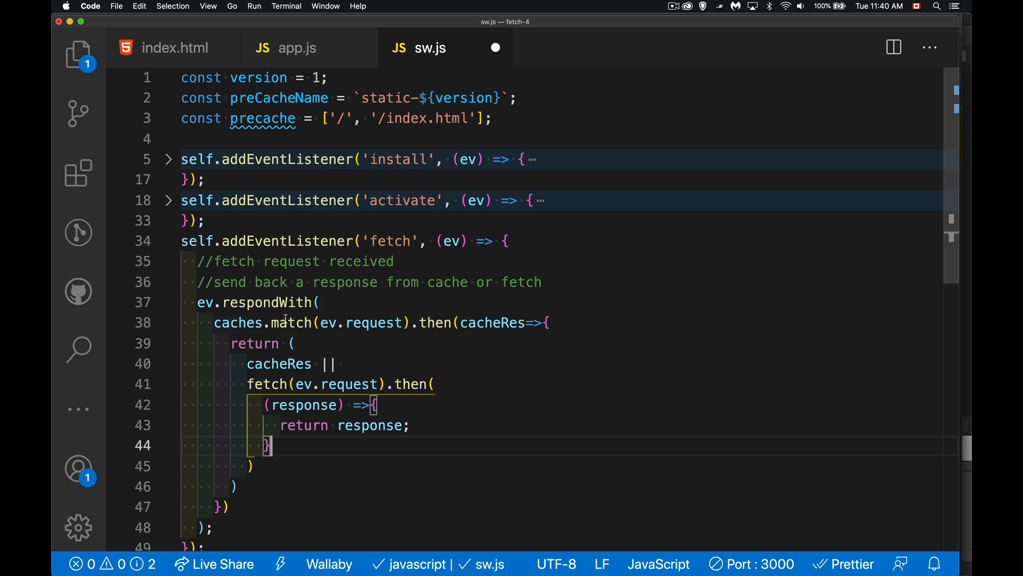
Add an (err) => { } callback with //network failure and //send something else from the cache? comments
double_click(278, 363)
text((er)
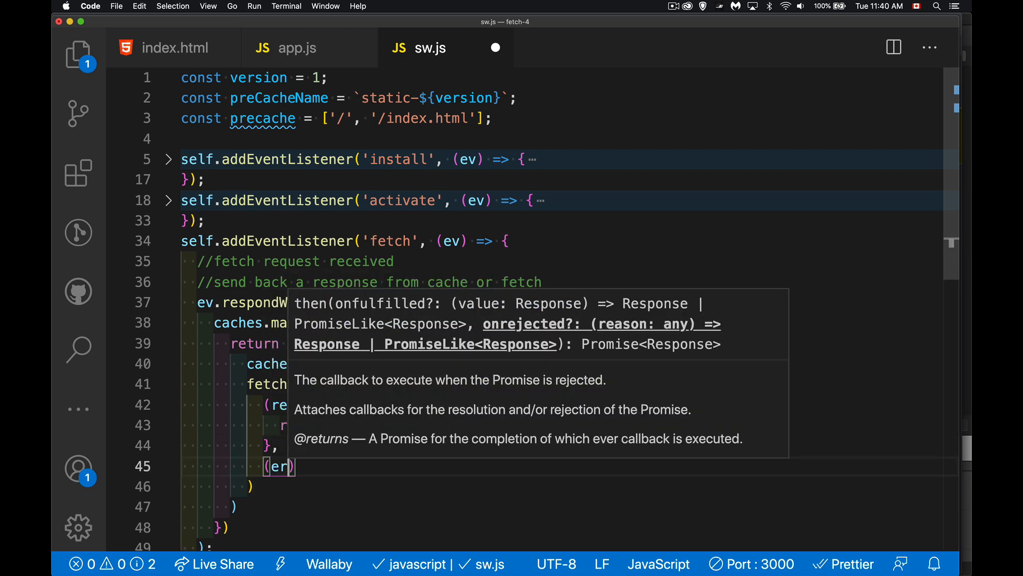
text(=>{)
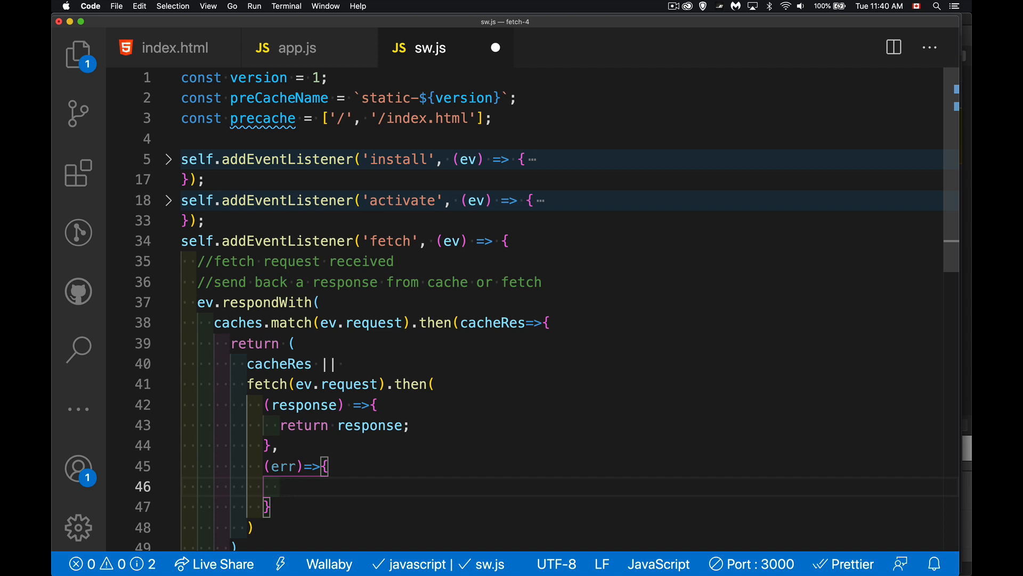
text(//network failure)
text(//send something else from the cache?)
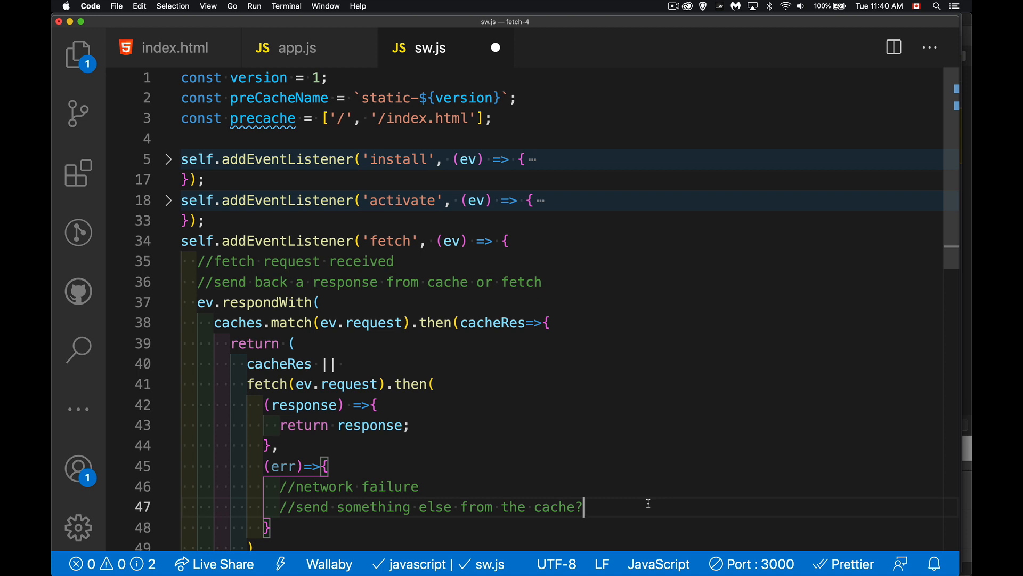
mouse_move(533, 350)
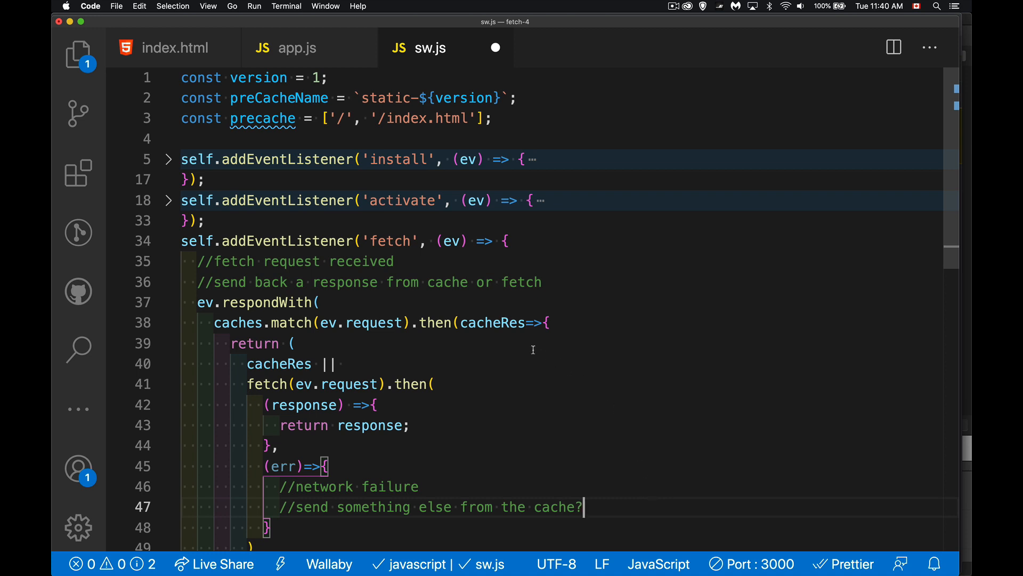
mouse_move(442, 403)
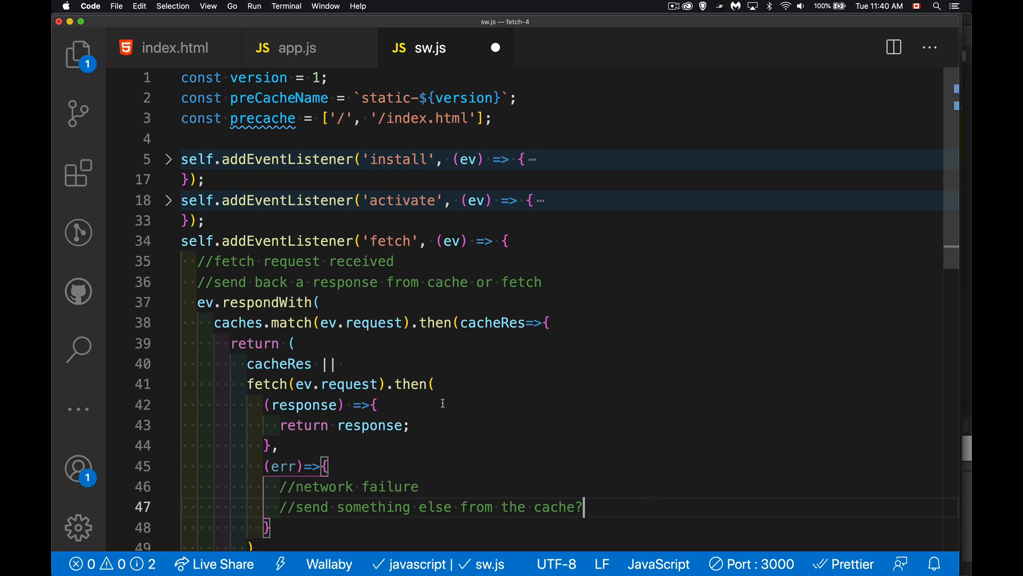
mouse_move(447, 490)
text(, '/40)
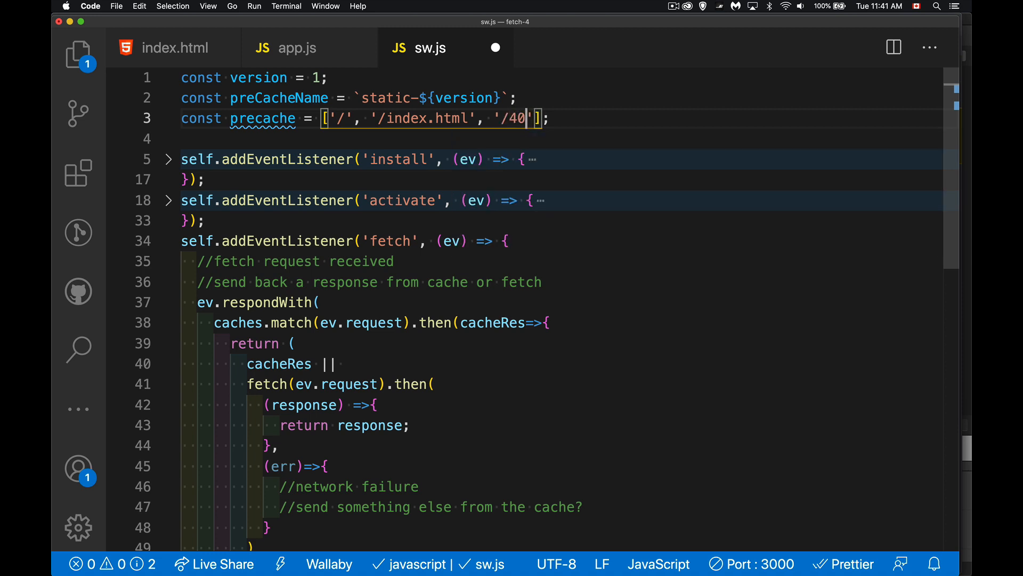
Append '/404.html' to the precache array on line 3 of sw.js
text(4.html)
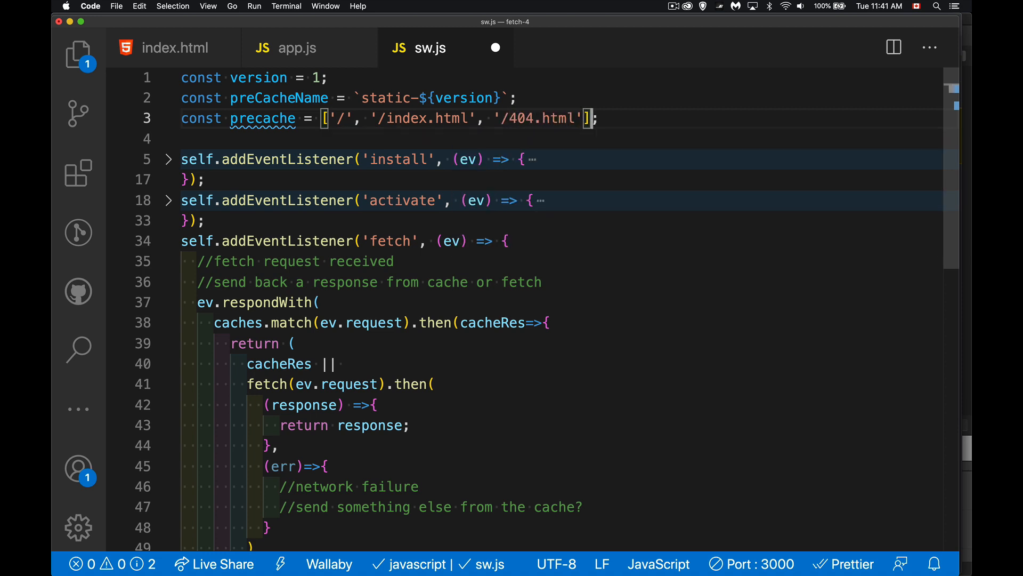